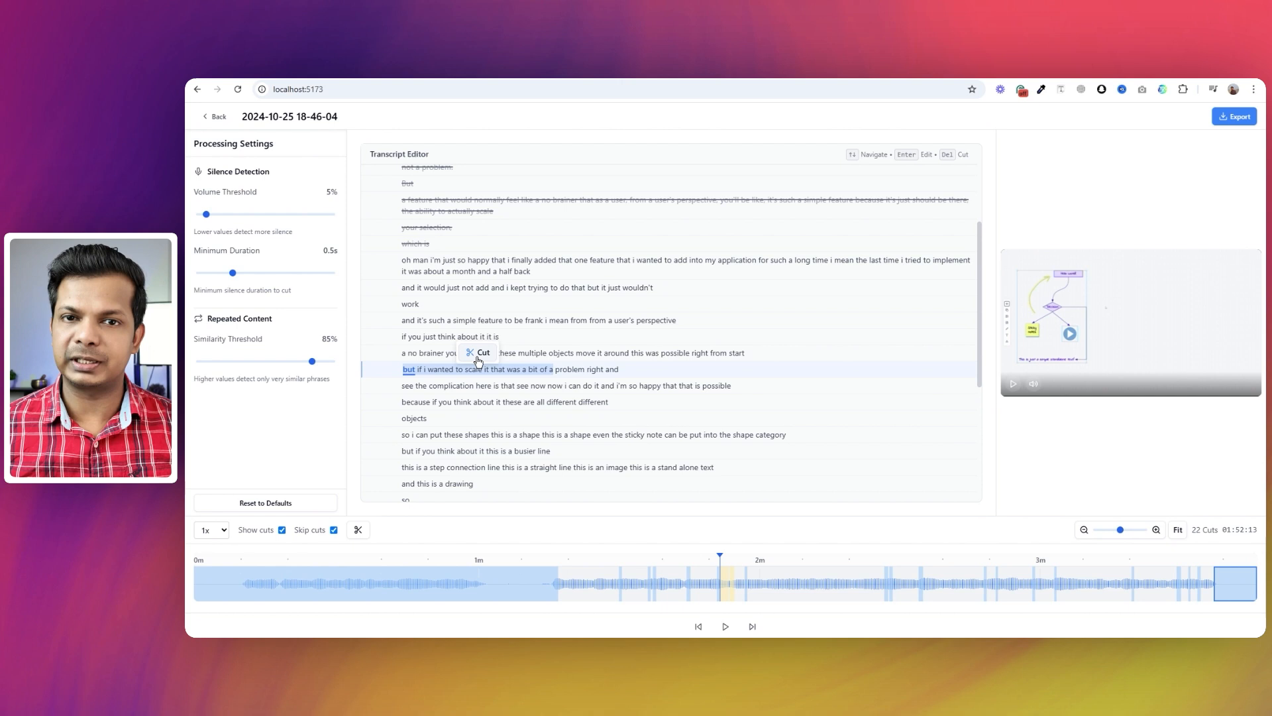
Step: Cut the repeated scaling phrase from the transcript, leaving the editor on its upload screen
click(477, 352)
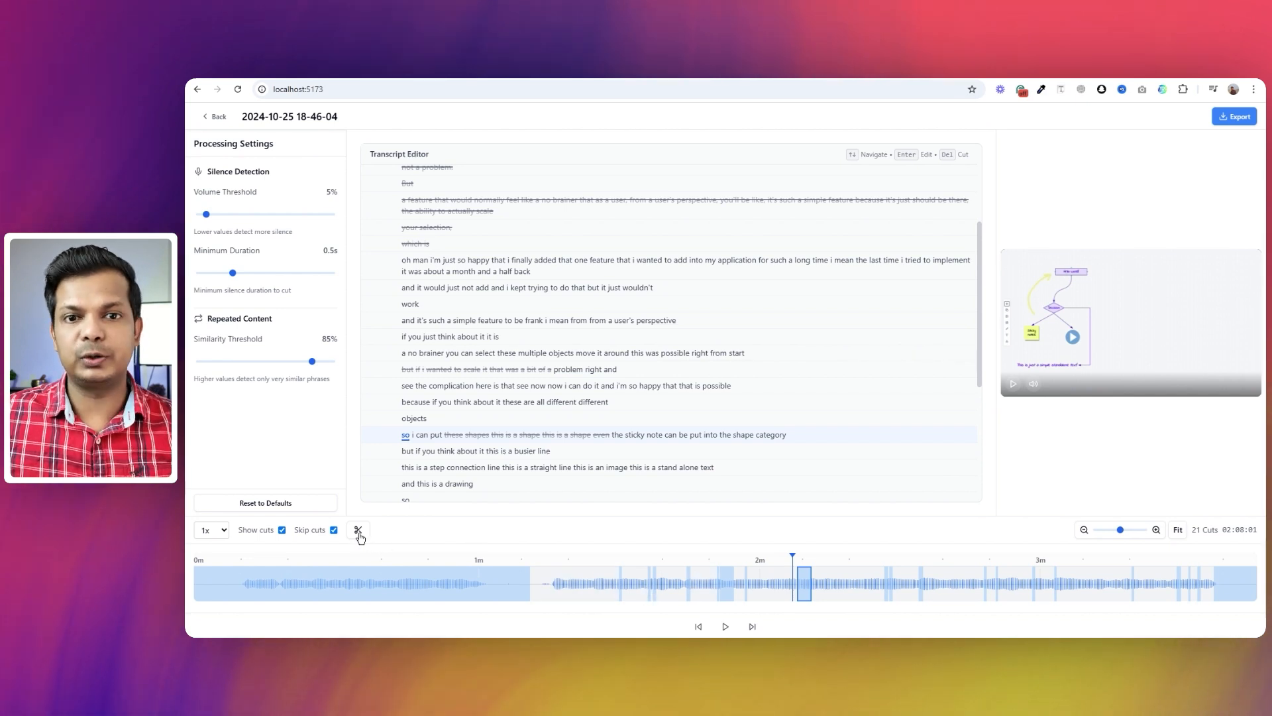
click(212, 116)
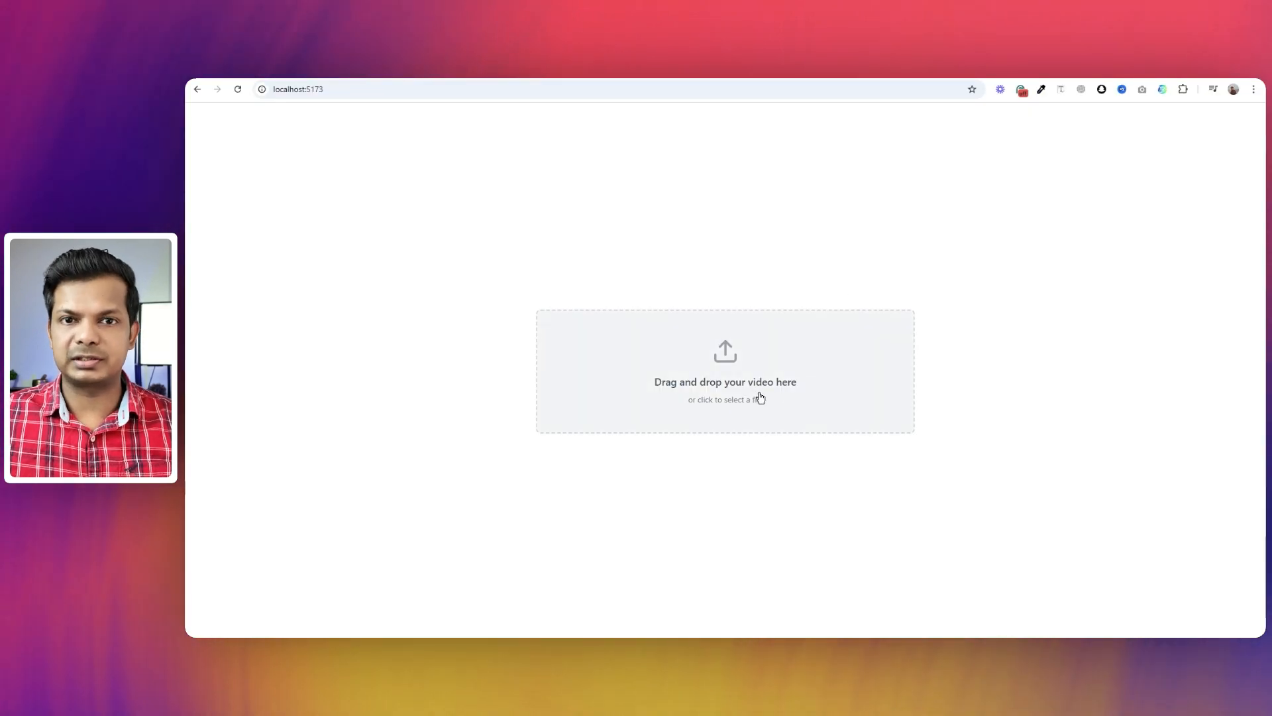
mouse_move(825, 395)
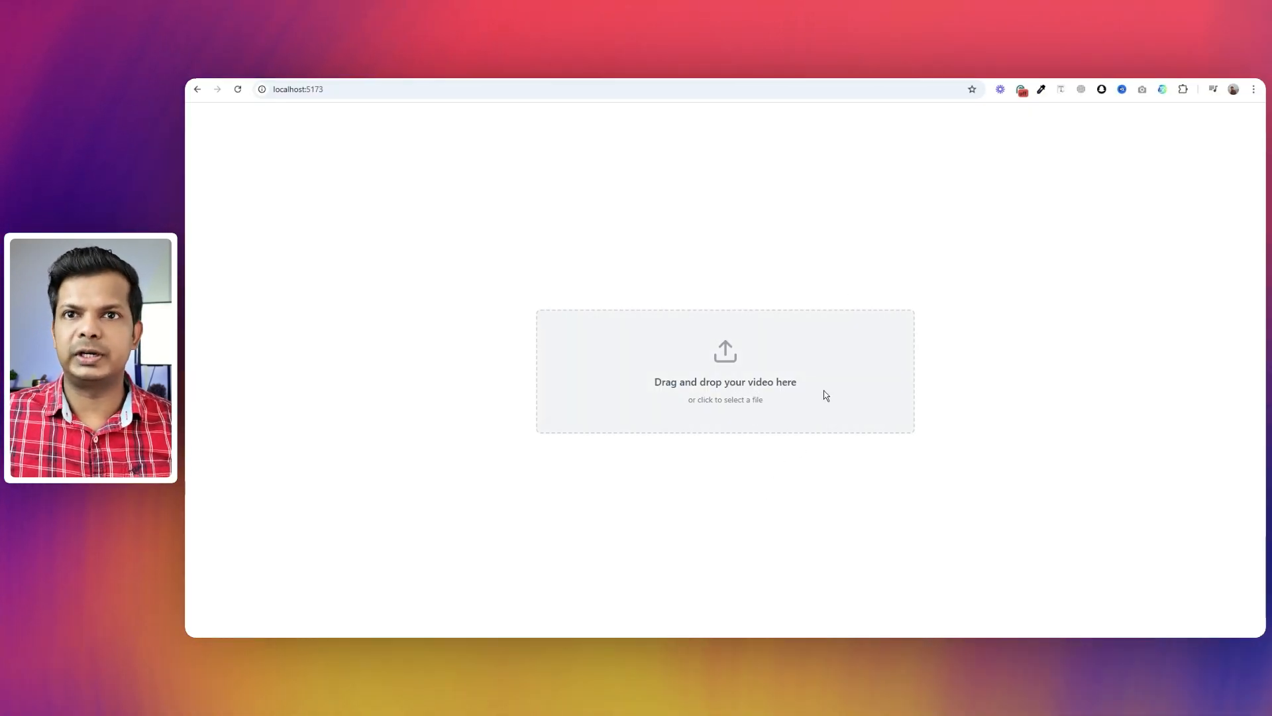
click(724, 371)
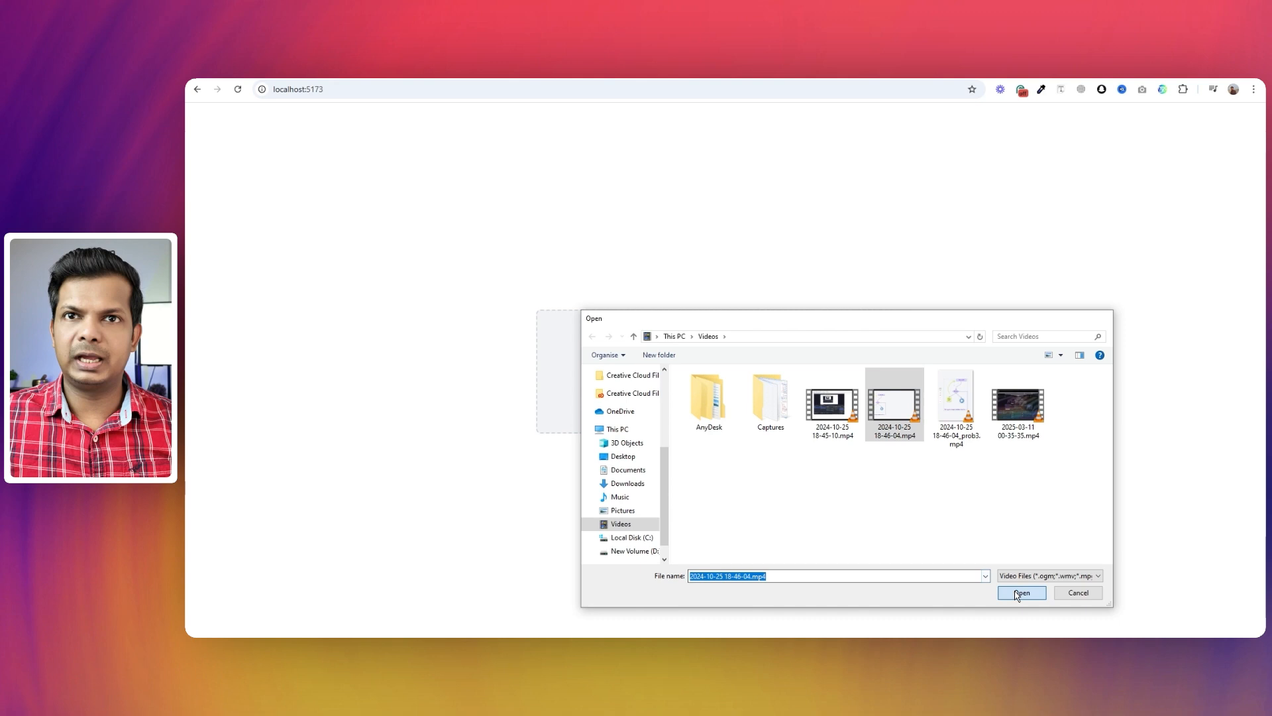
click(1021, 593)
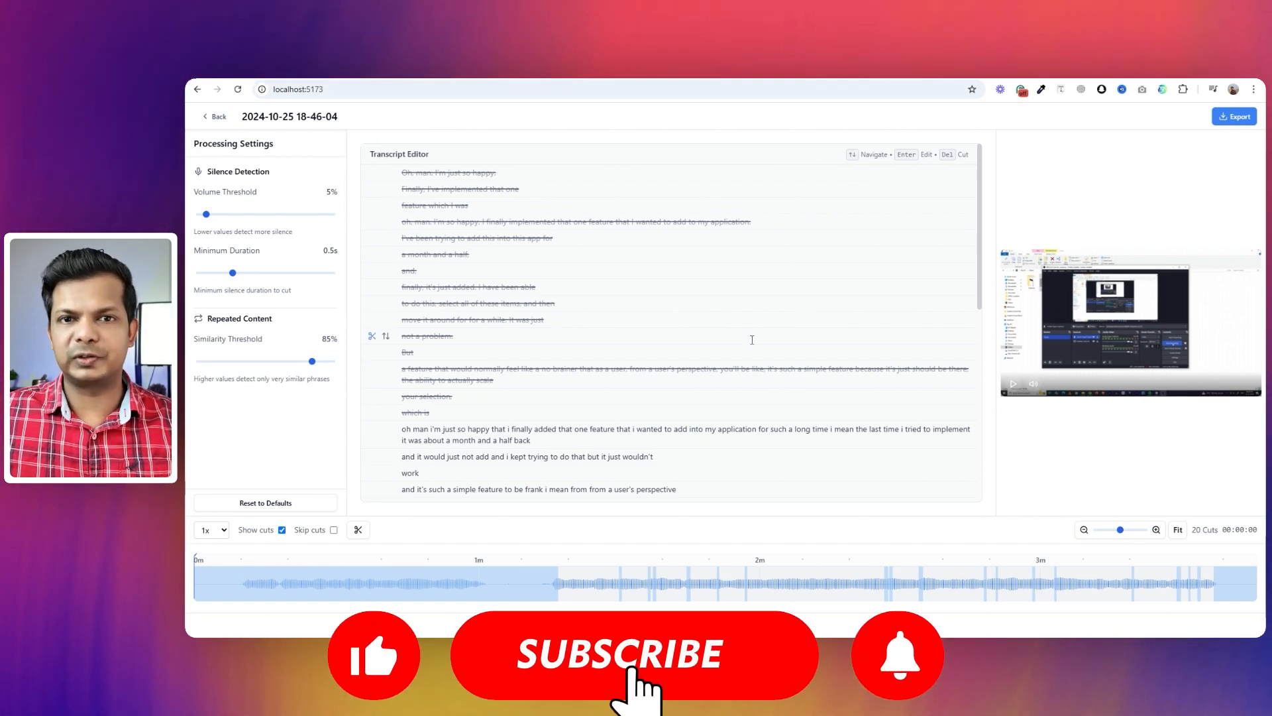
click(634, 653)
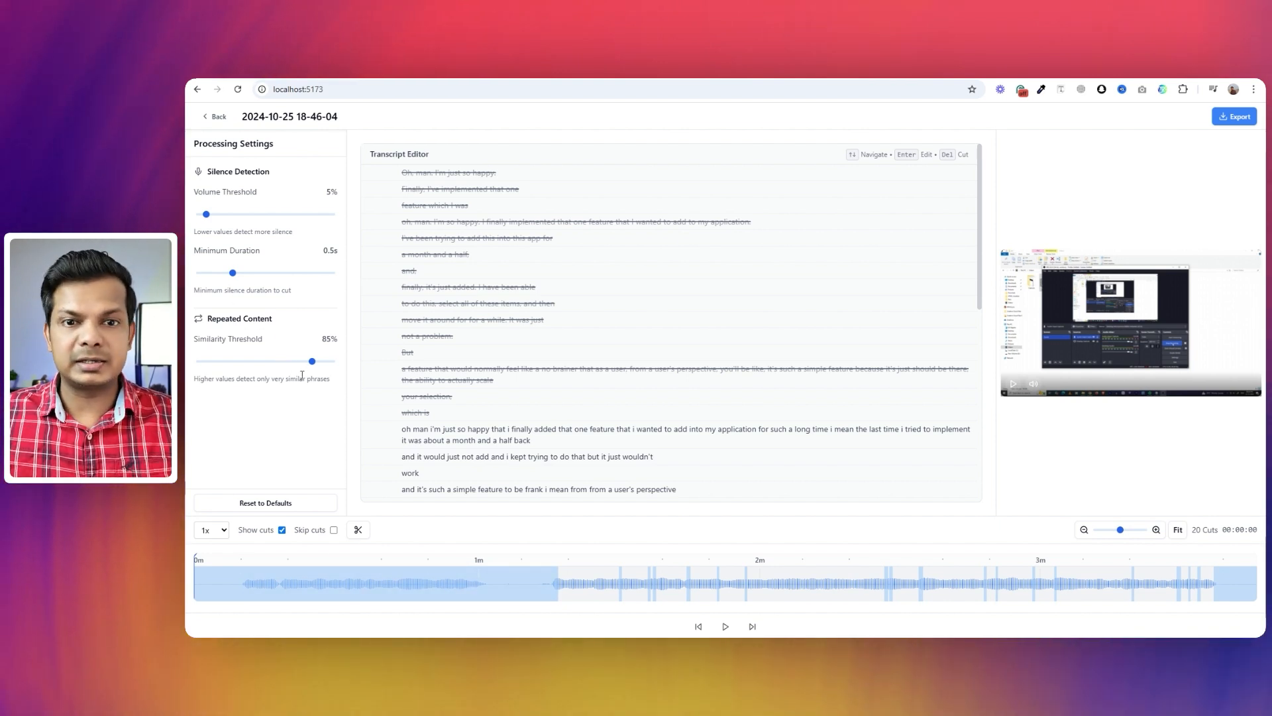
mouse_move(308, 389)
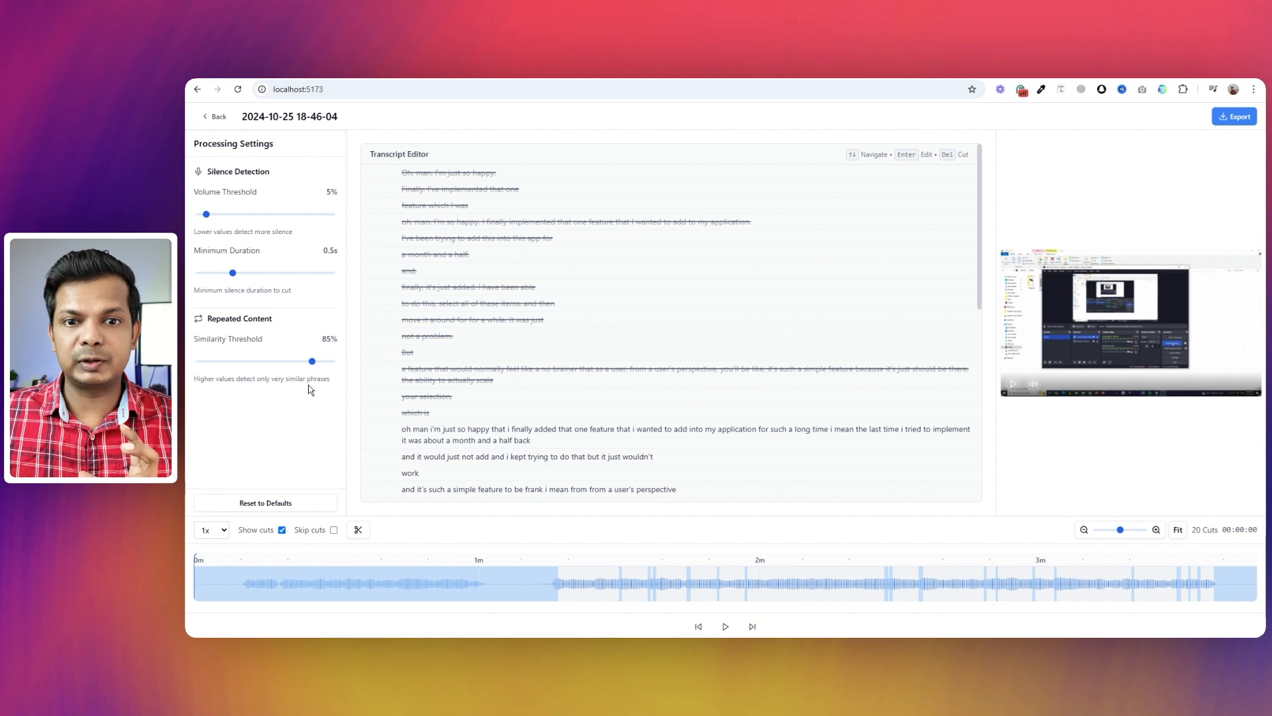
mouse_move(338, 452)
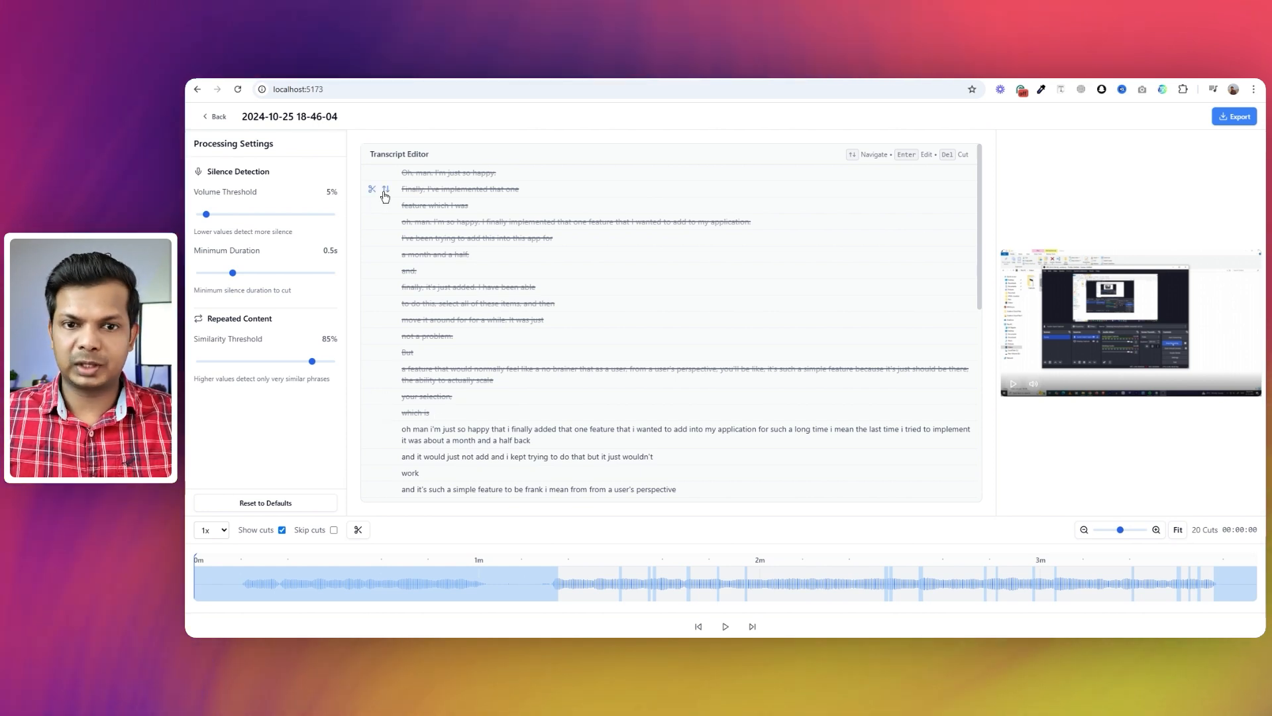
mouse_move(406, 428)
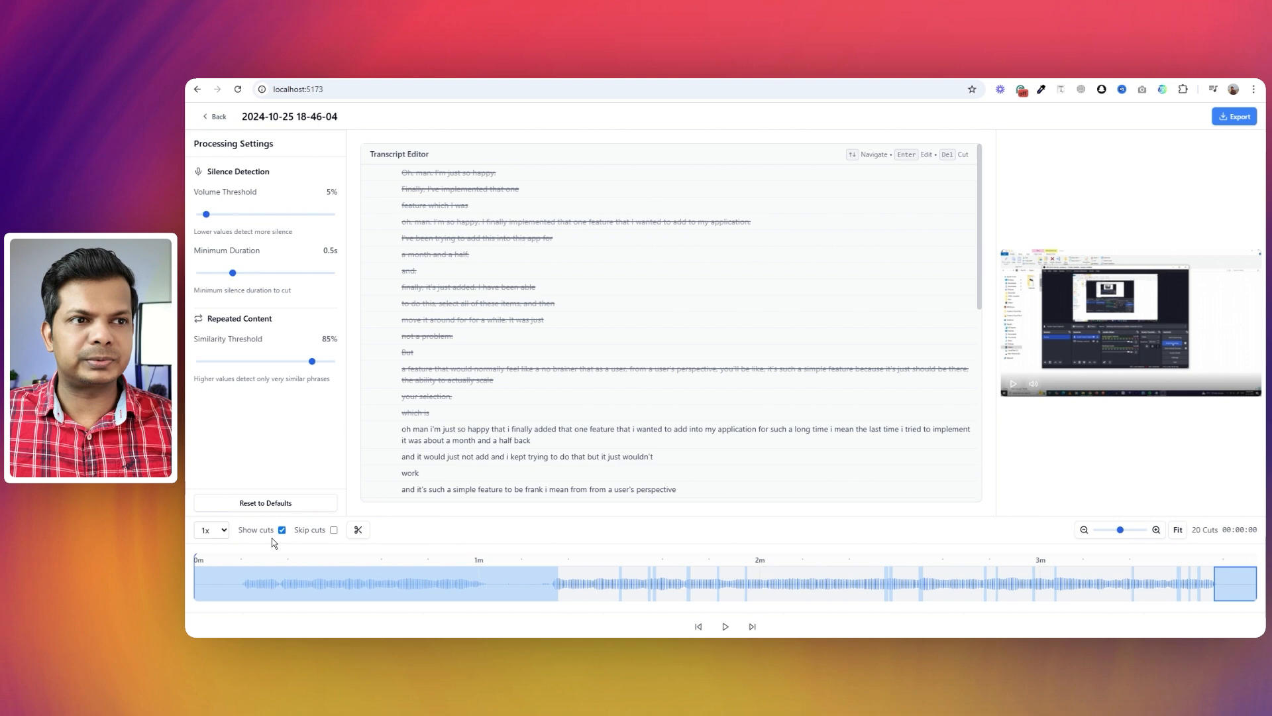
mouse_move(332, 546)
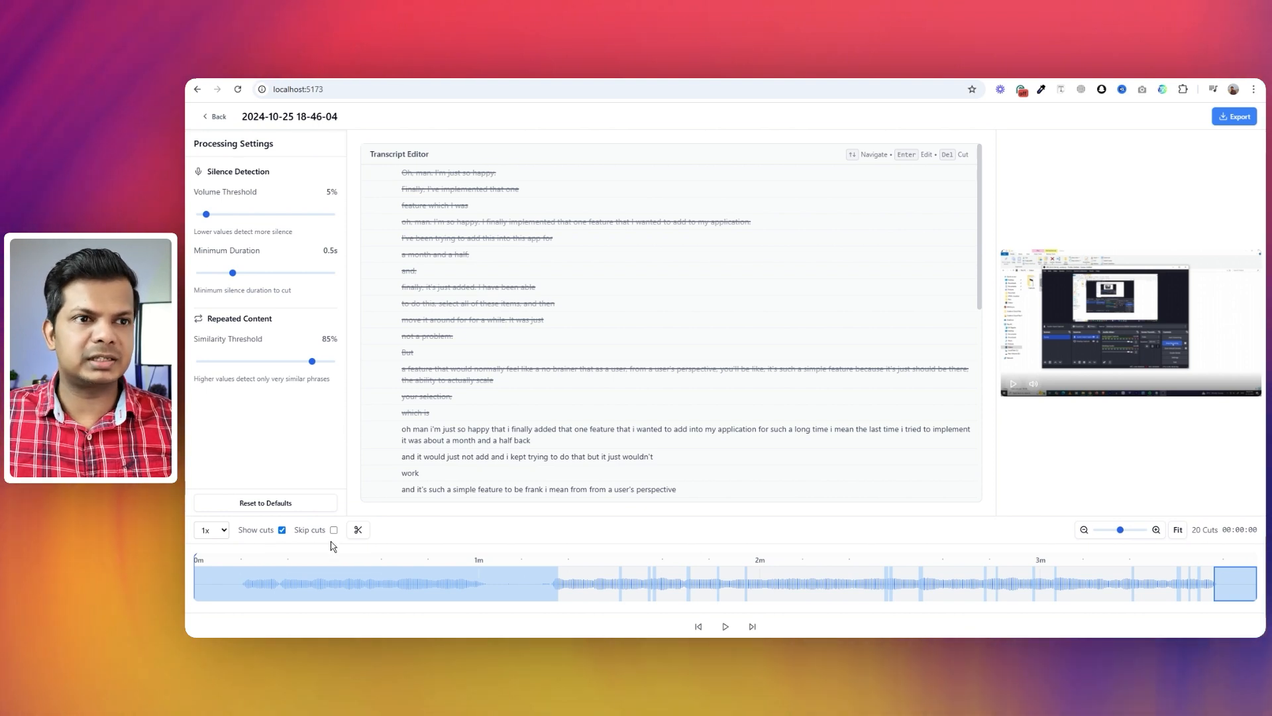
Step: Enable Skip cuts and play the edited recording, pausing around 1:42
click(333, 531)
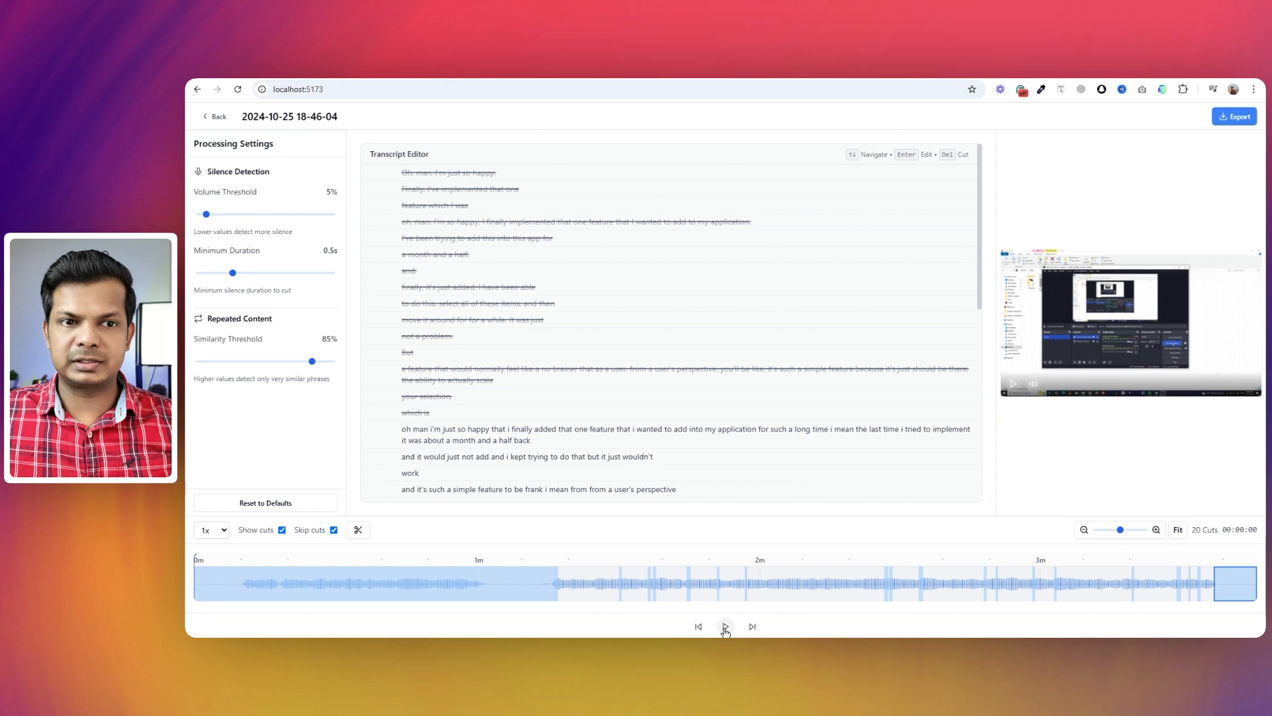
click(724, 625)
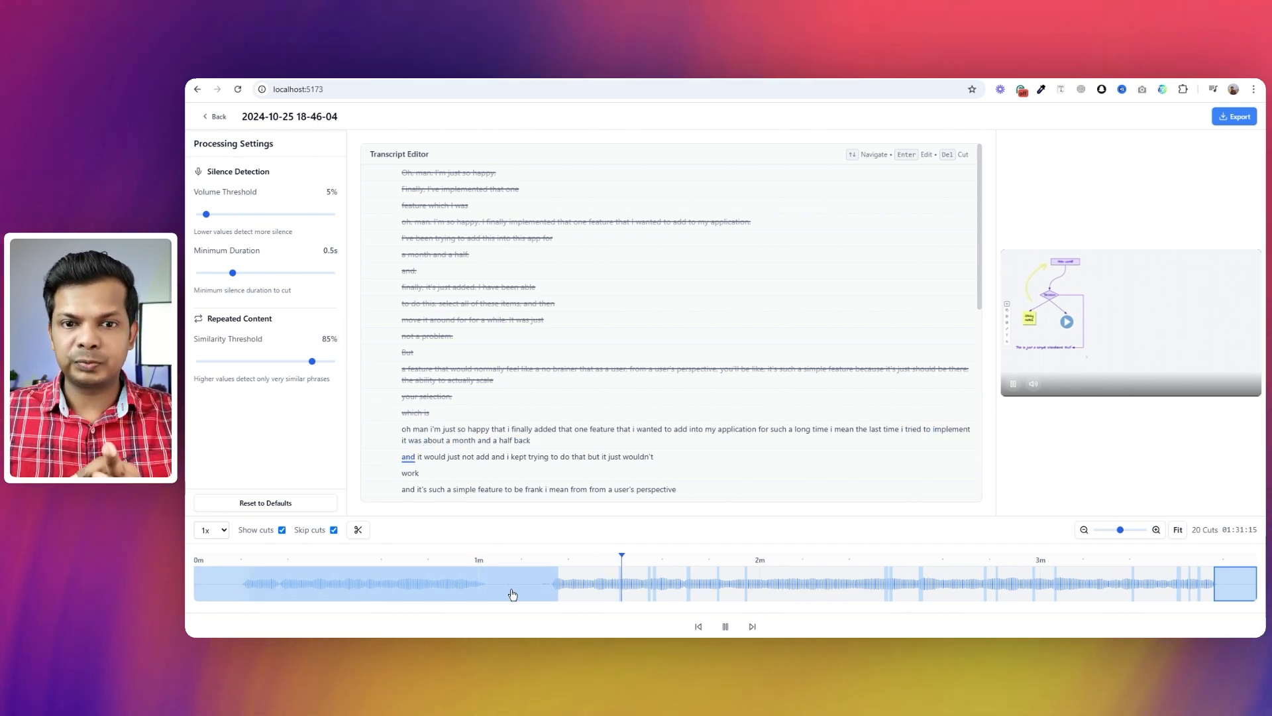
click(723, 625)
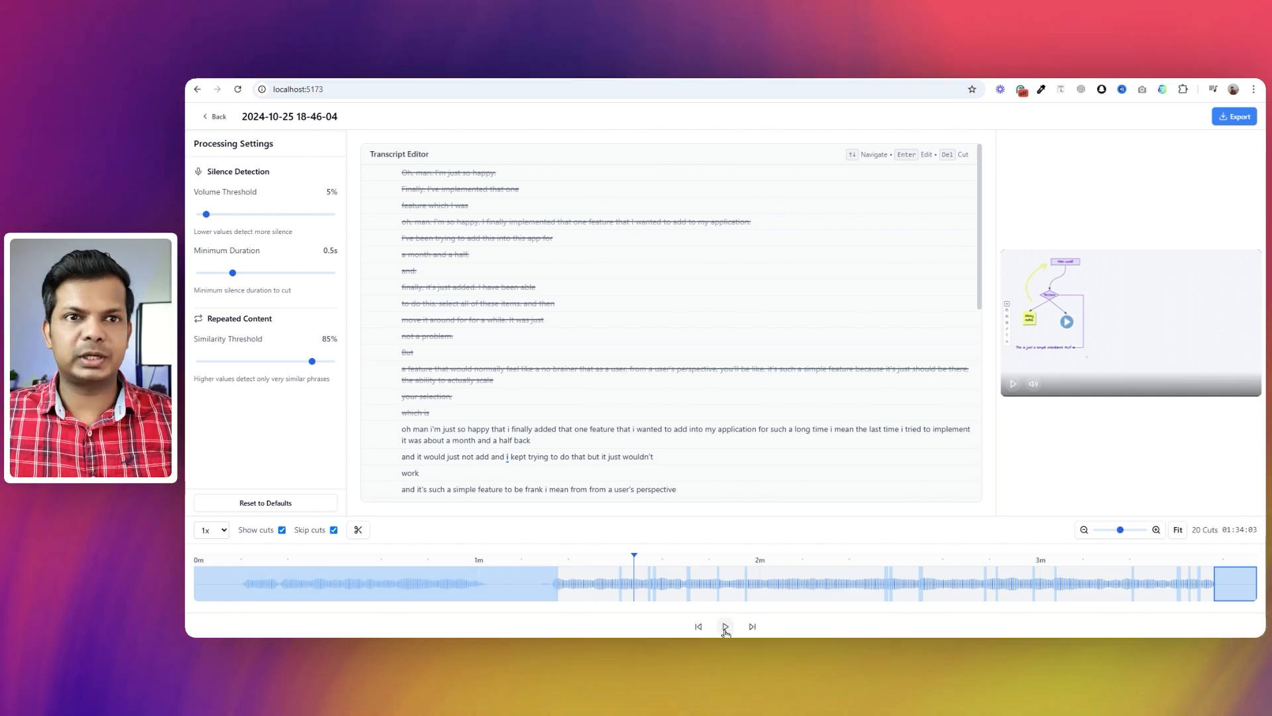
click(723, 625)
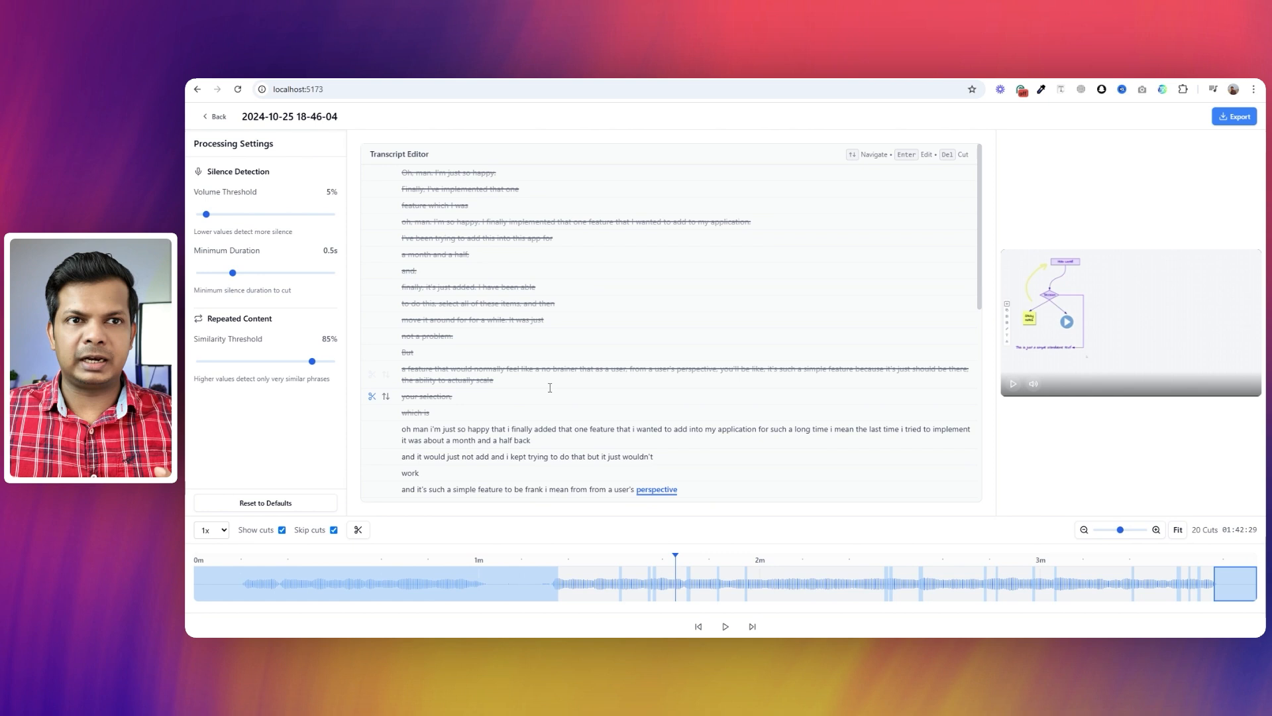
Step: Mark the repeated scaling line and the stumbling 'this is a shape' words as cuts
scroll(down, 3)
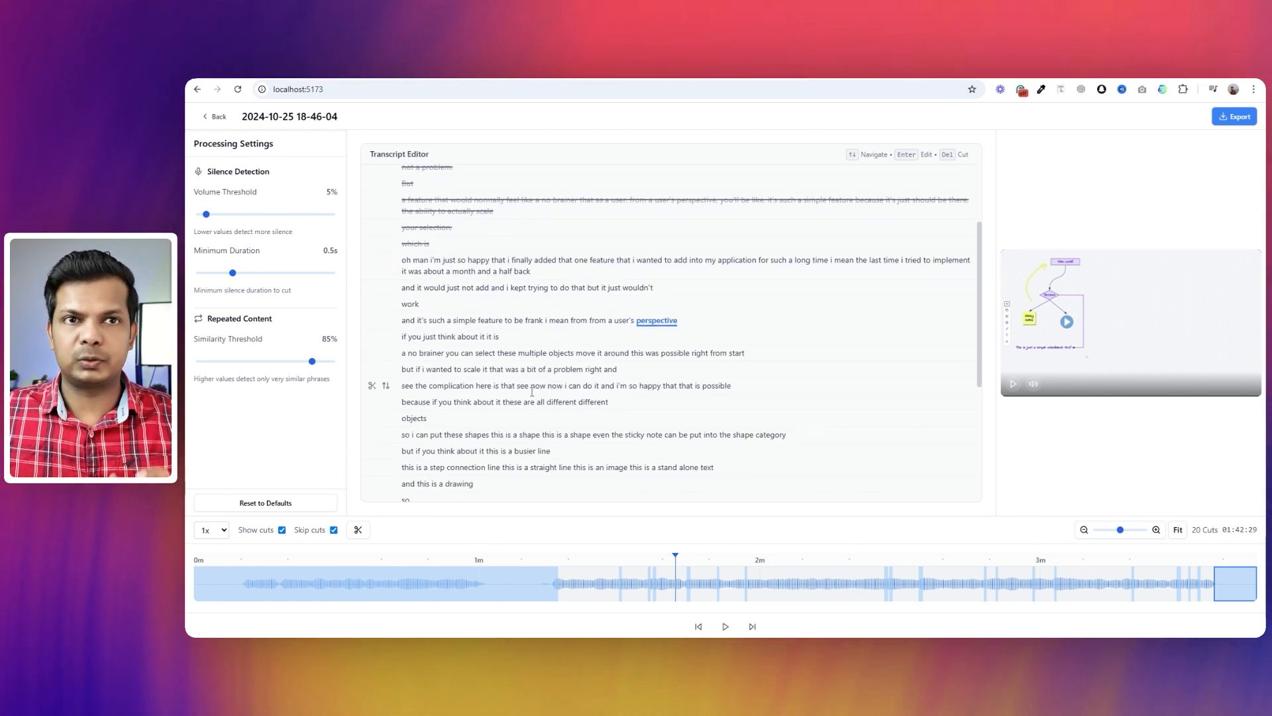
click(509, 369)
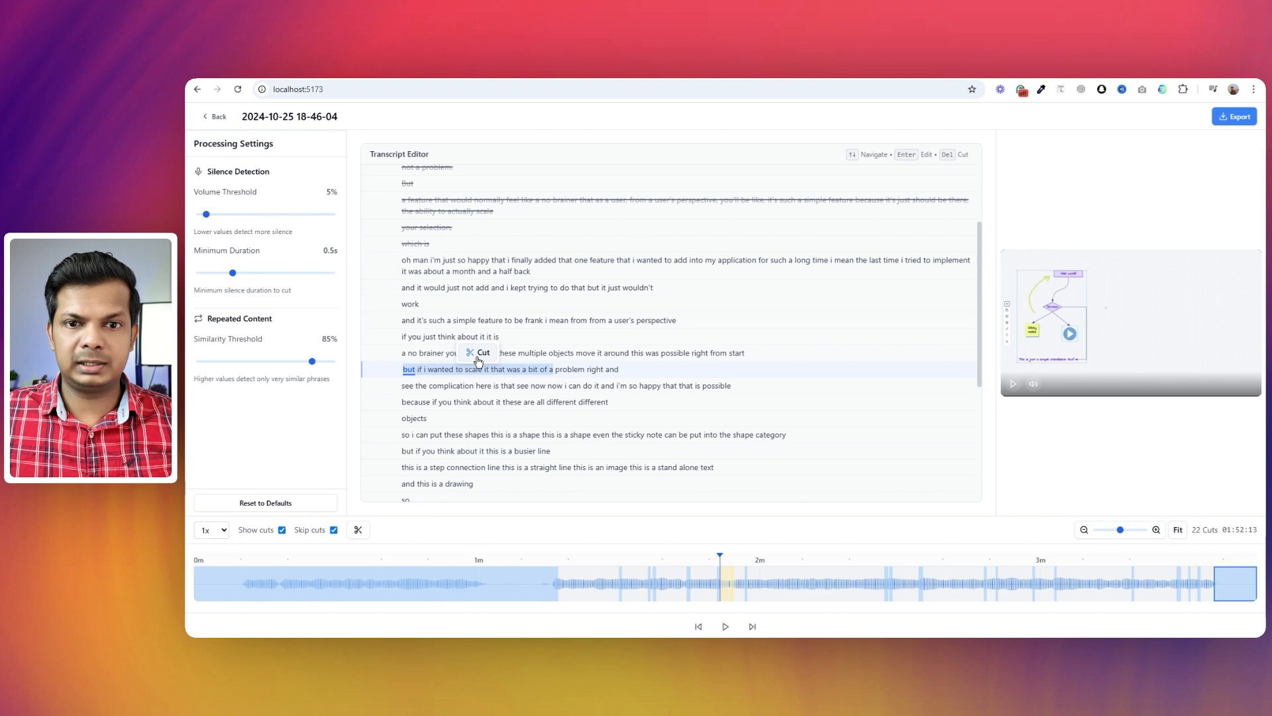
click(480, 352)
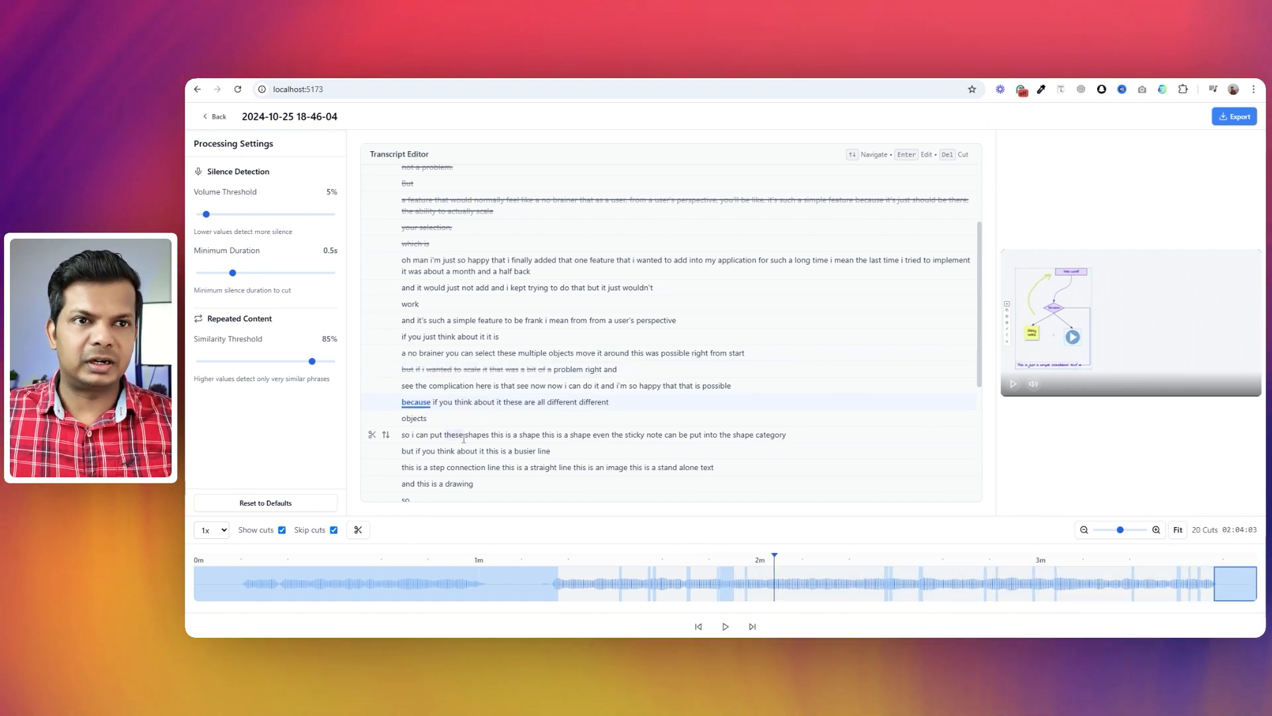
drag(448, 434, 607, 434)
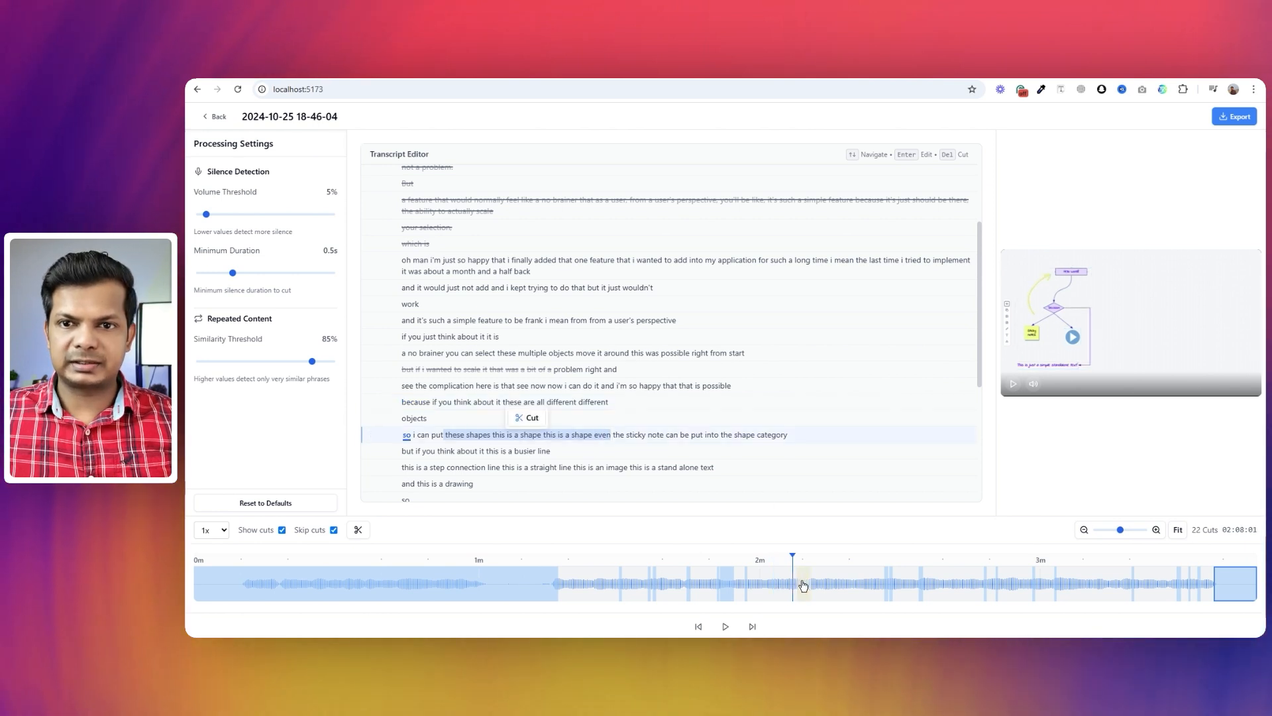
mouse_move(817, 547)
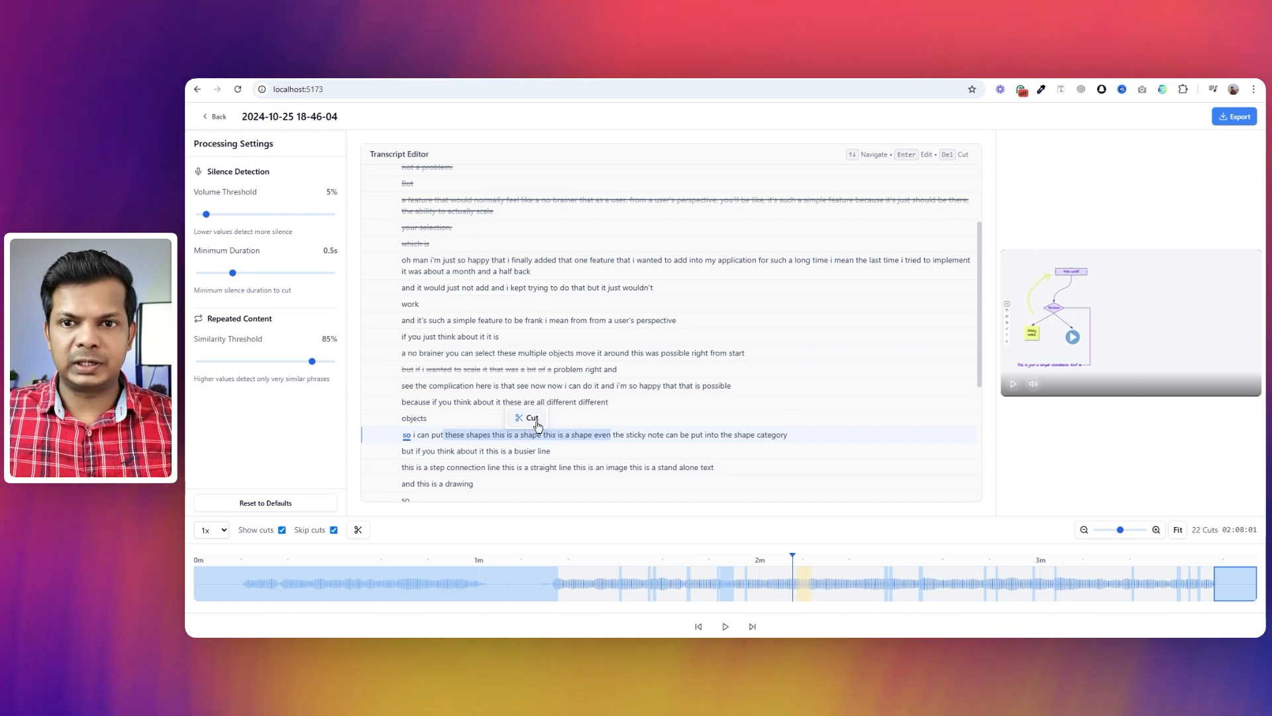
click(525, 417)
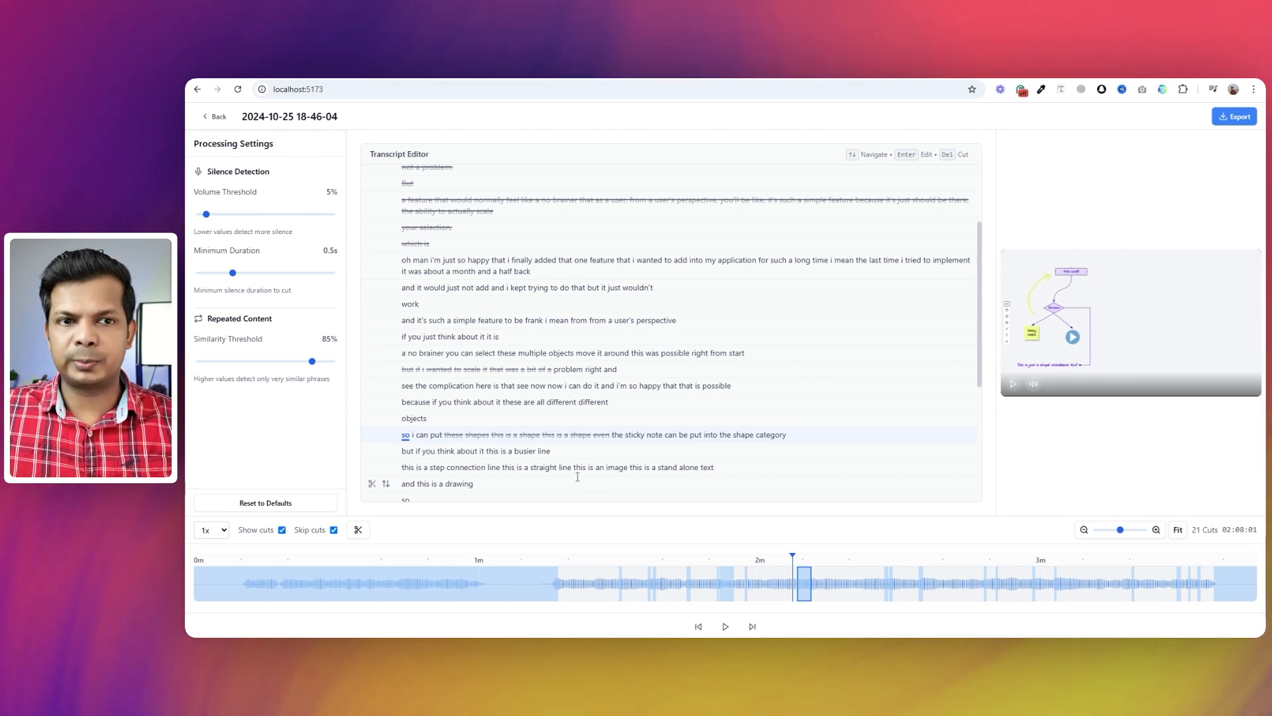
mouse_move(522, 593)
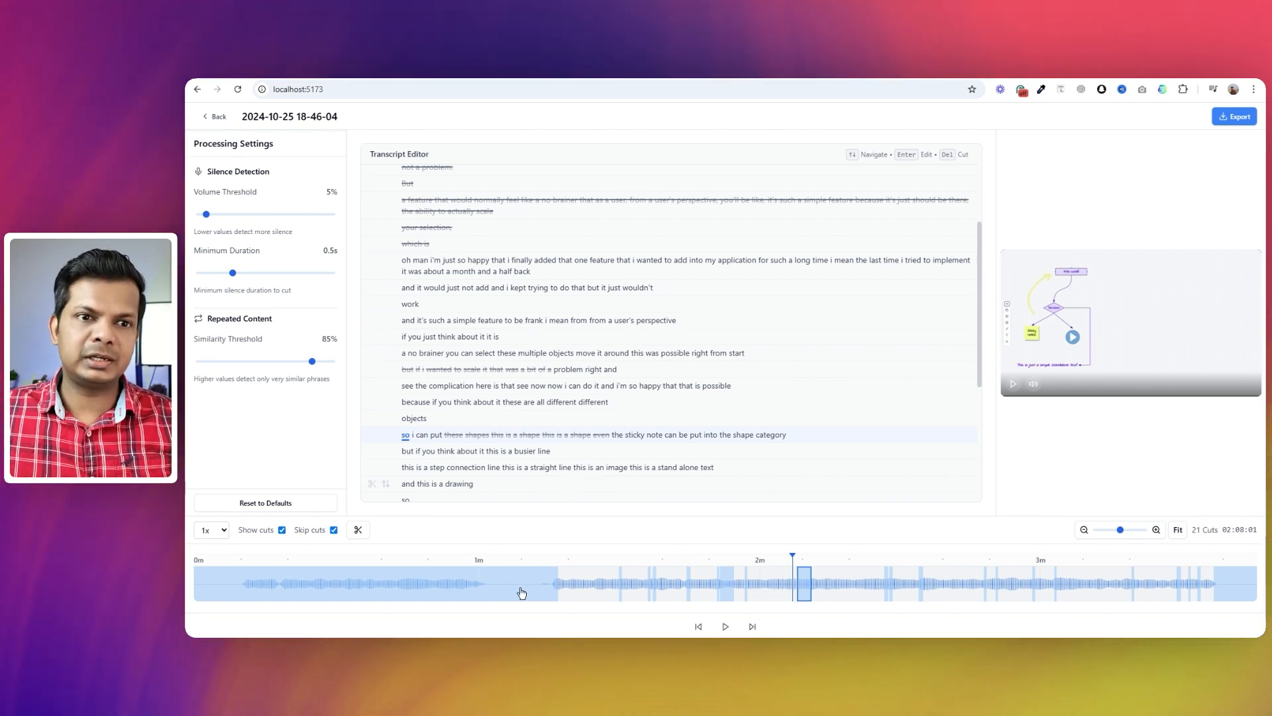
Step: Split the clip at the 1:16 playhead, raising the cut count to 22
click(522, 582)
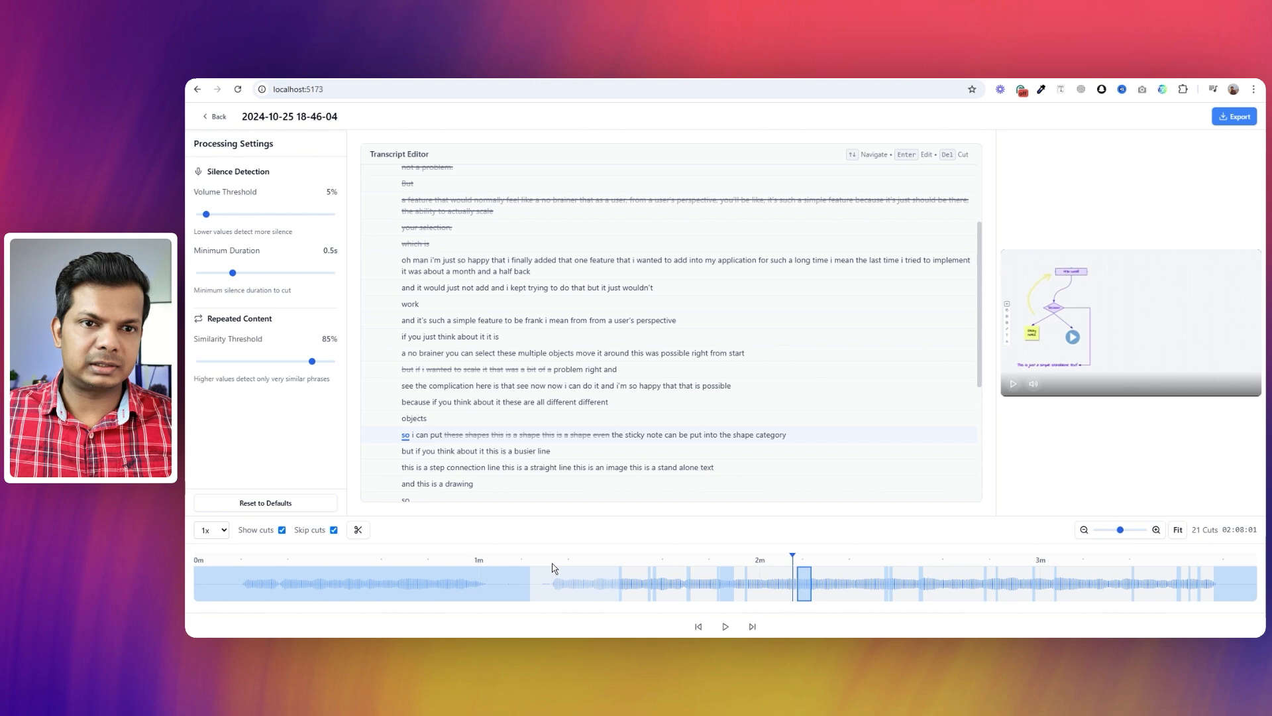
mouse_move(775, 564)
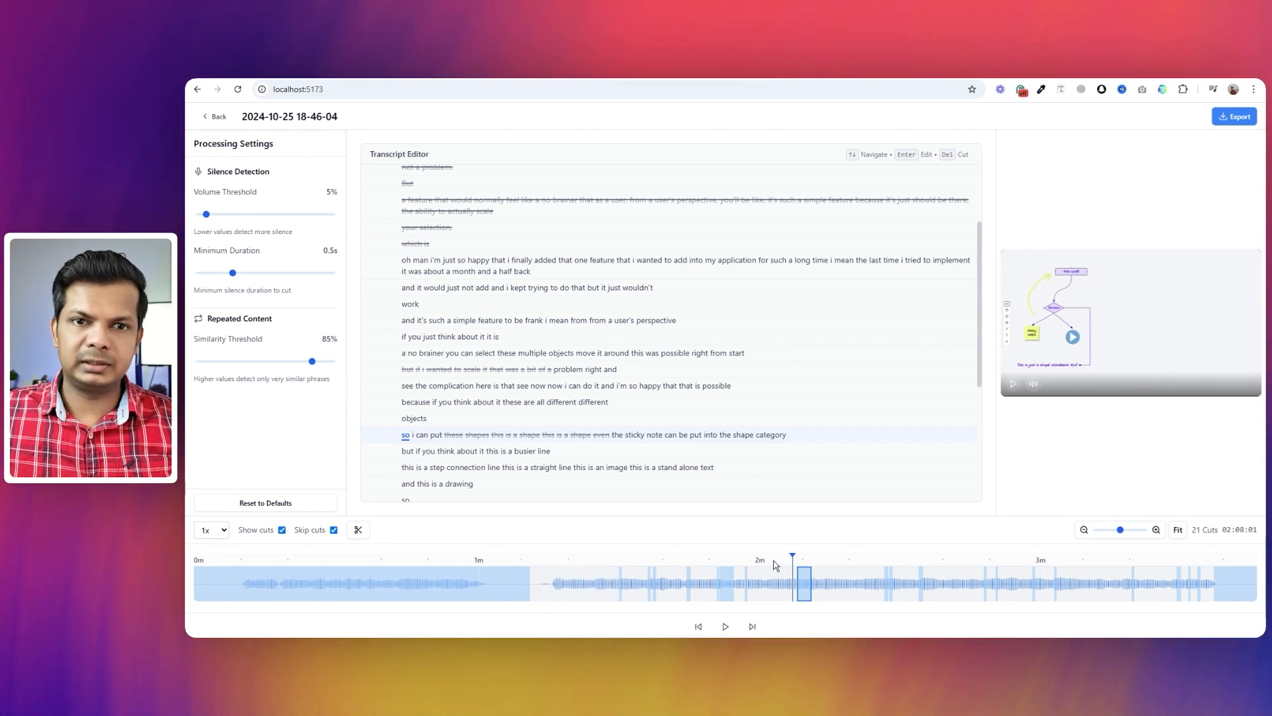
click(546, 583)
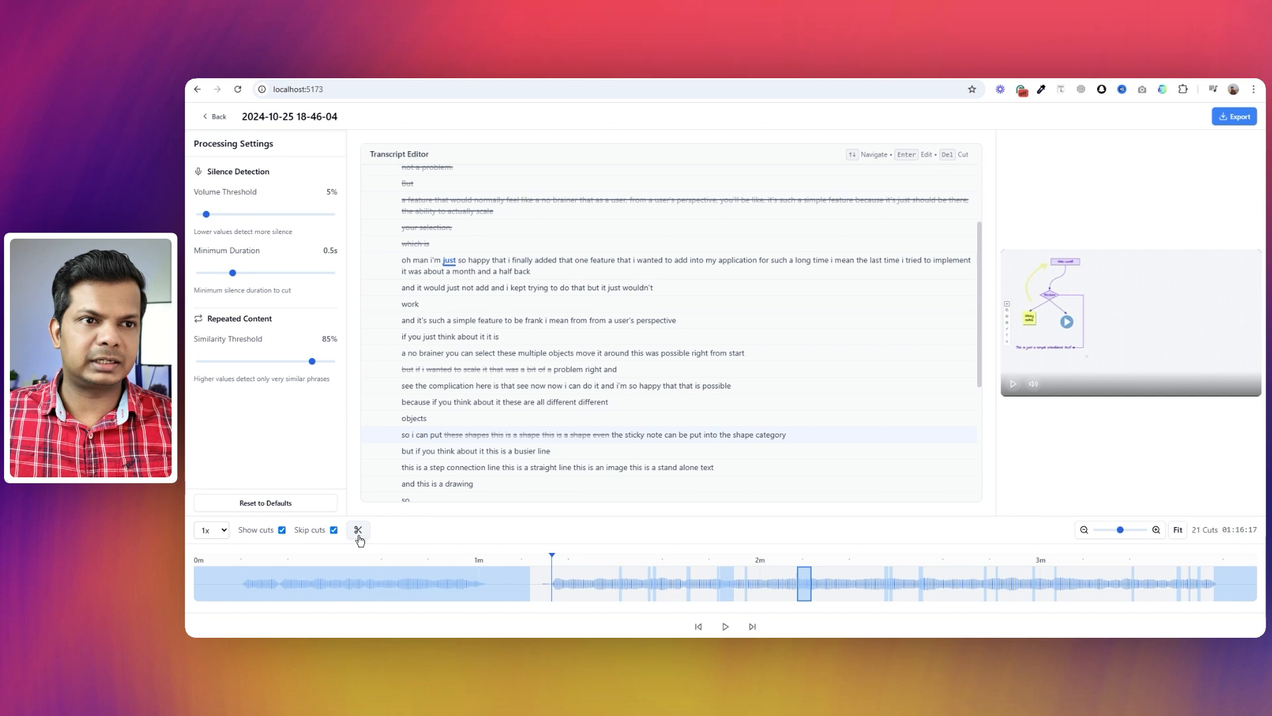
click(357, 530)
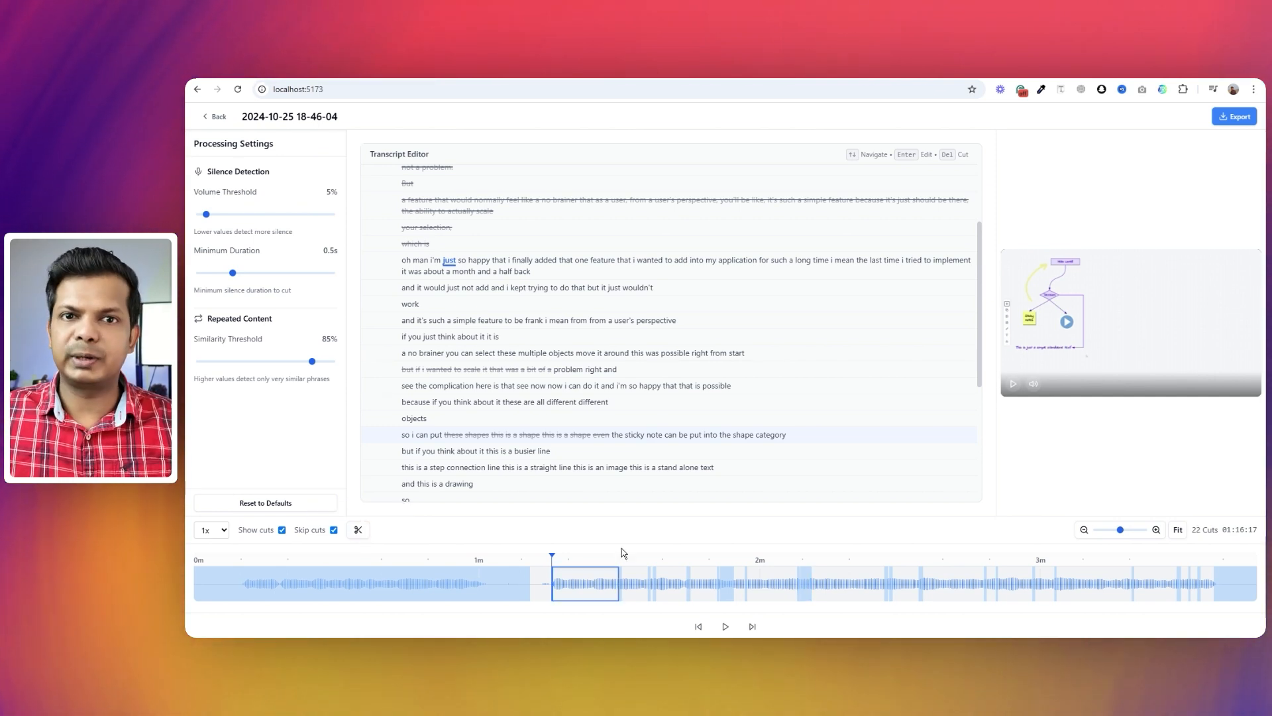
mouse_move(627, 555)
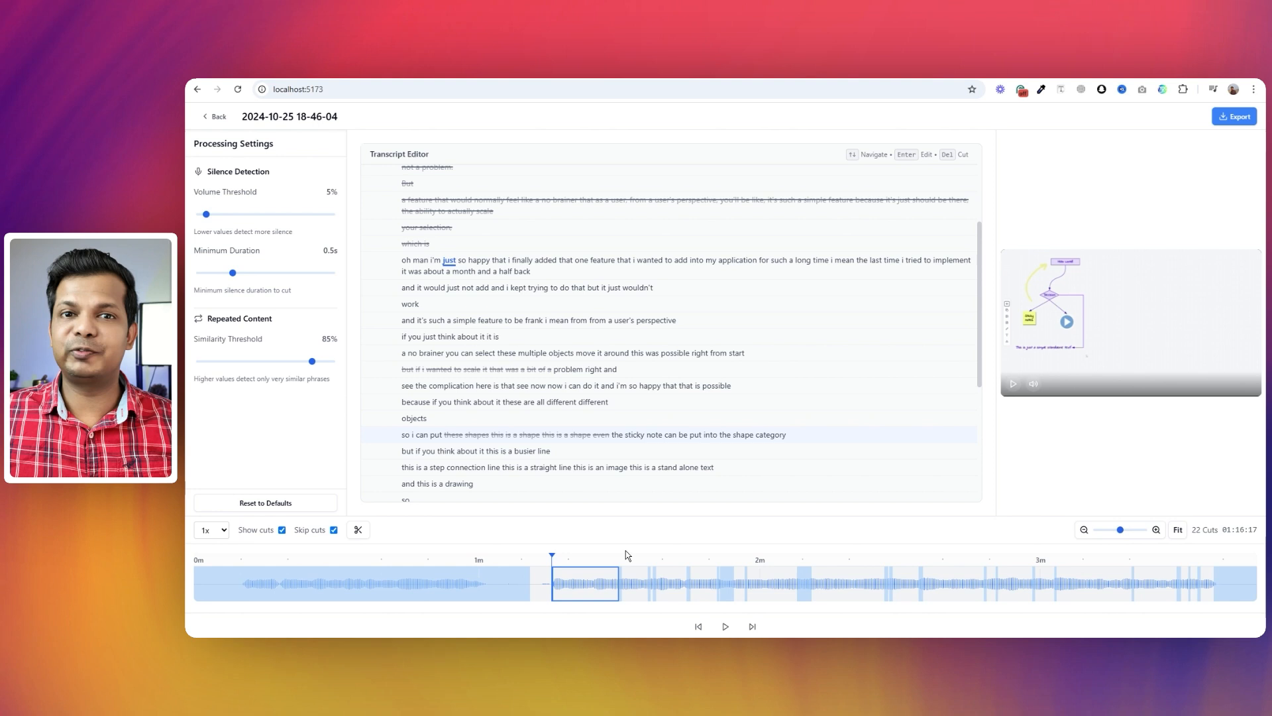
mouse_move(631, 562)
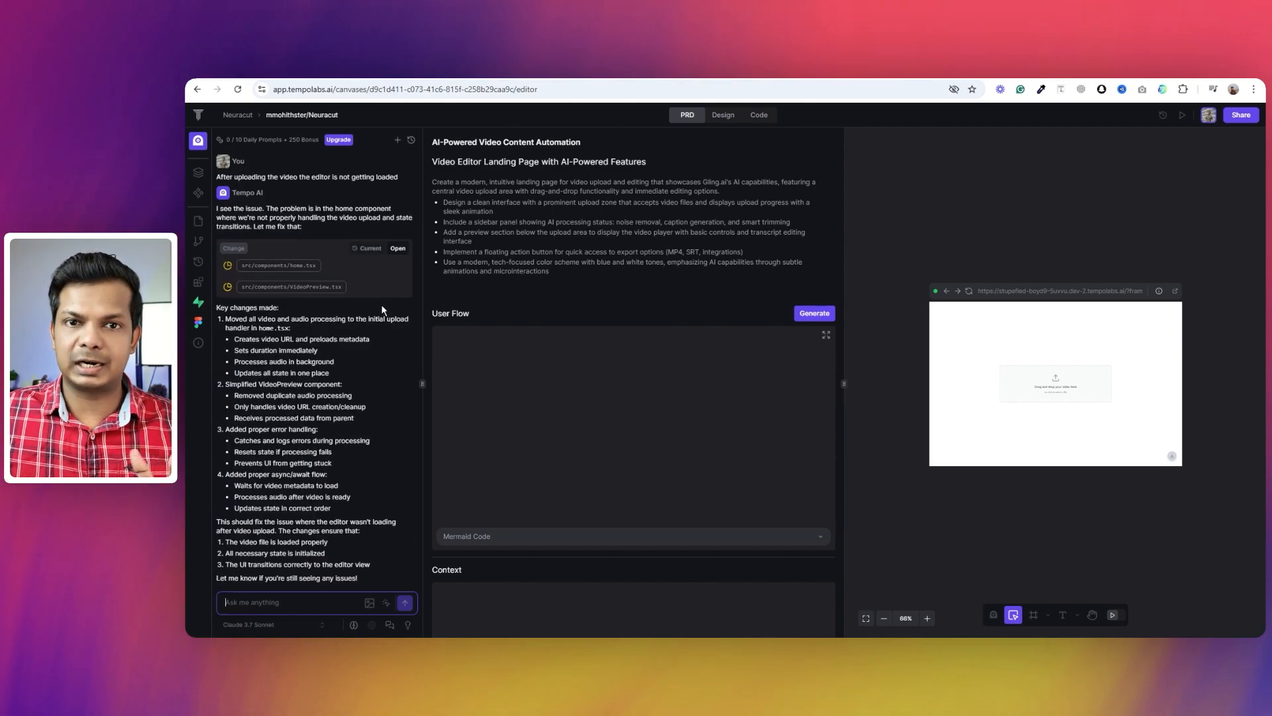
scroll(down, 3)
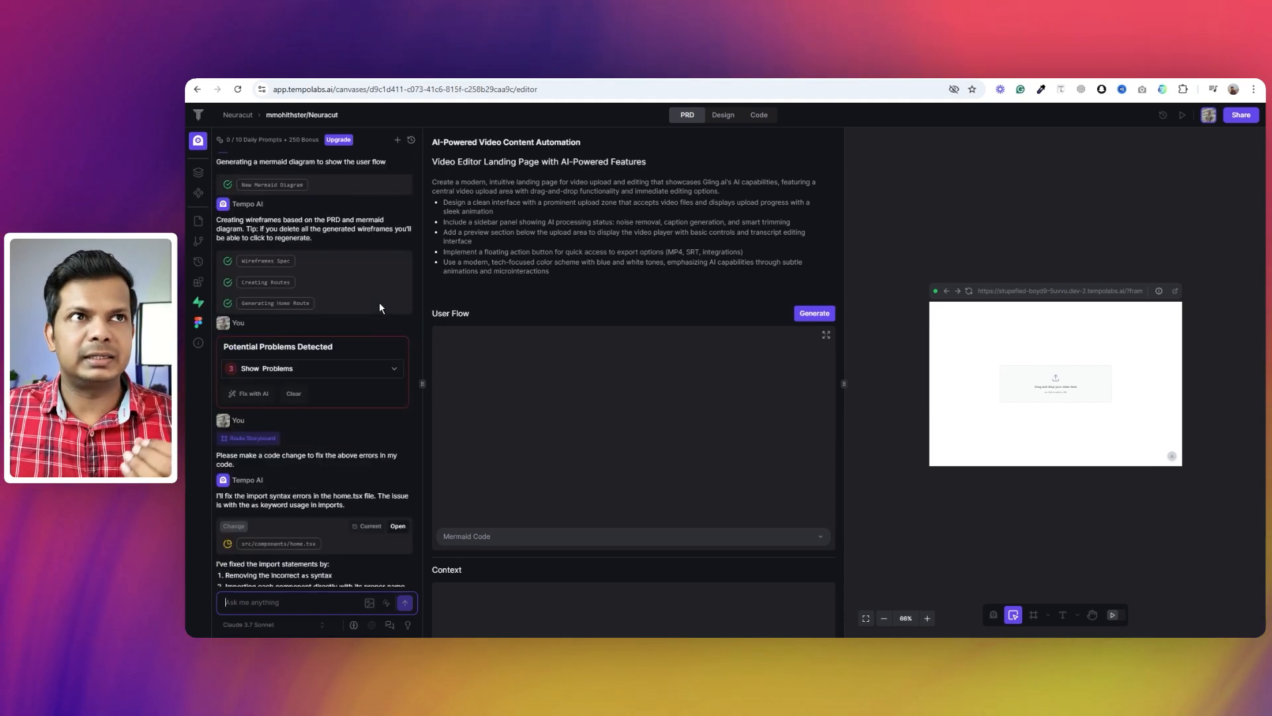
scroll(down, 3)
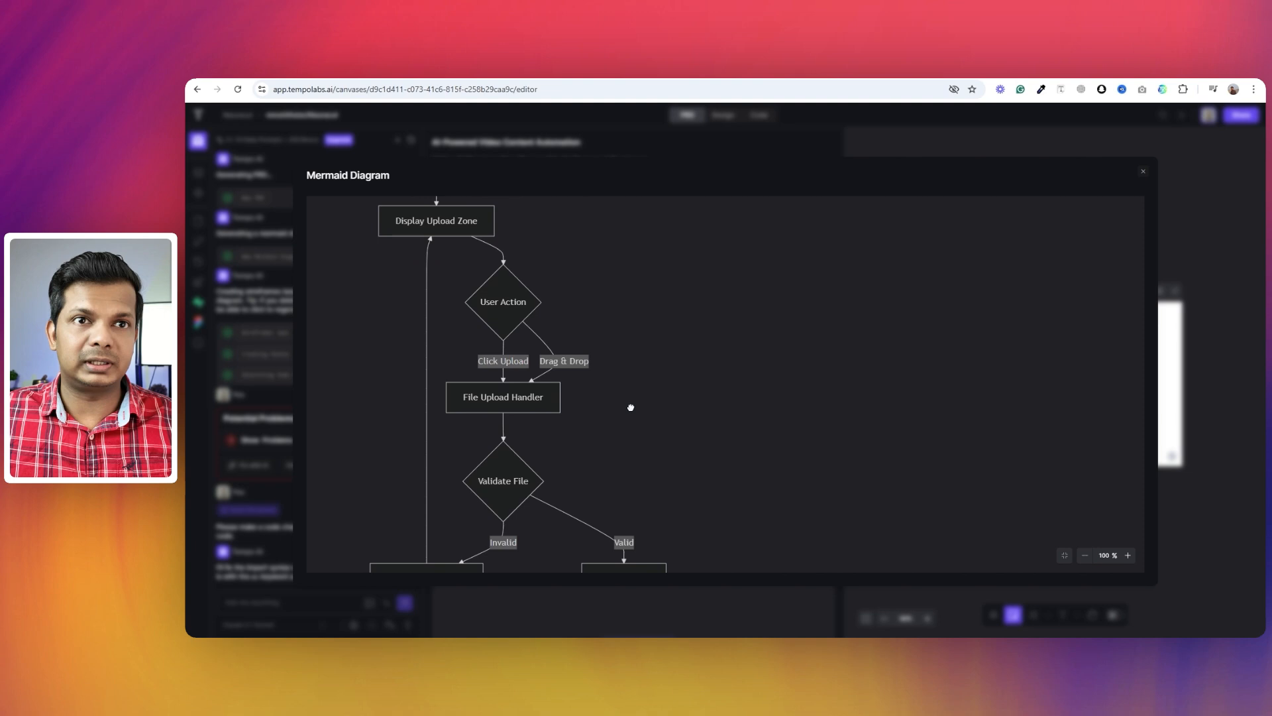
click(1142, 171)
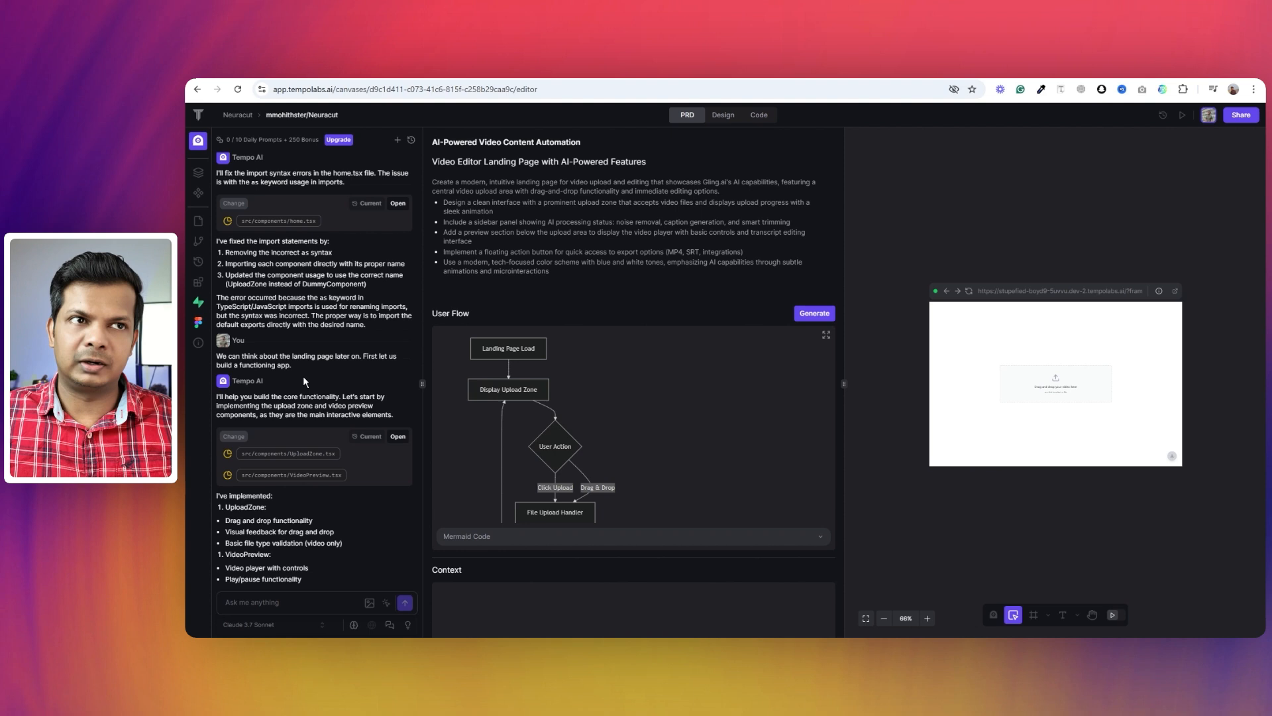
mouse_move(377, 383)
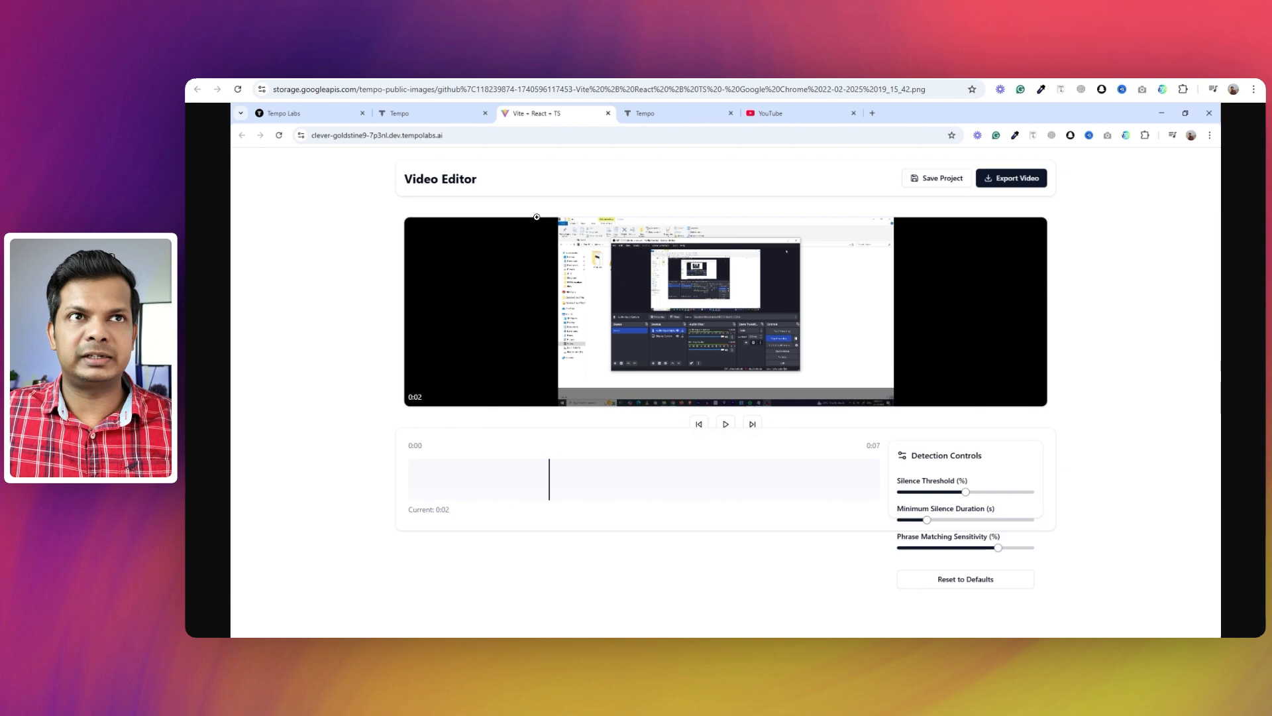
mouse_move(803, 180)
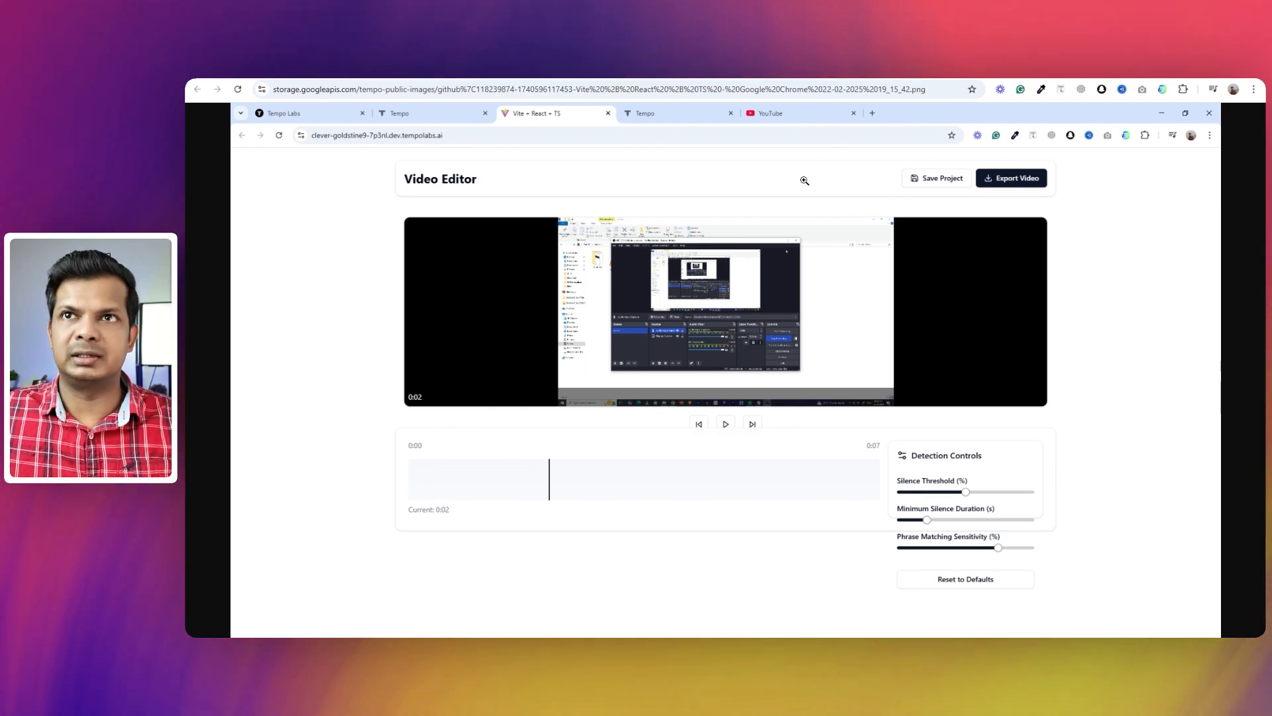
mouse_move(991, 192)
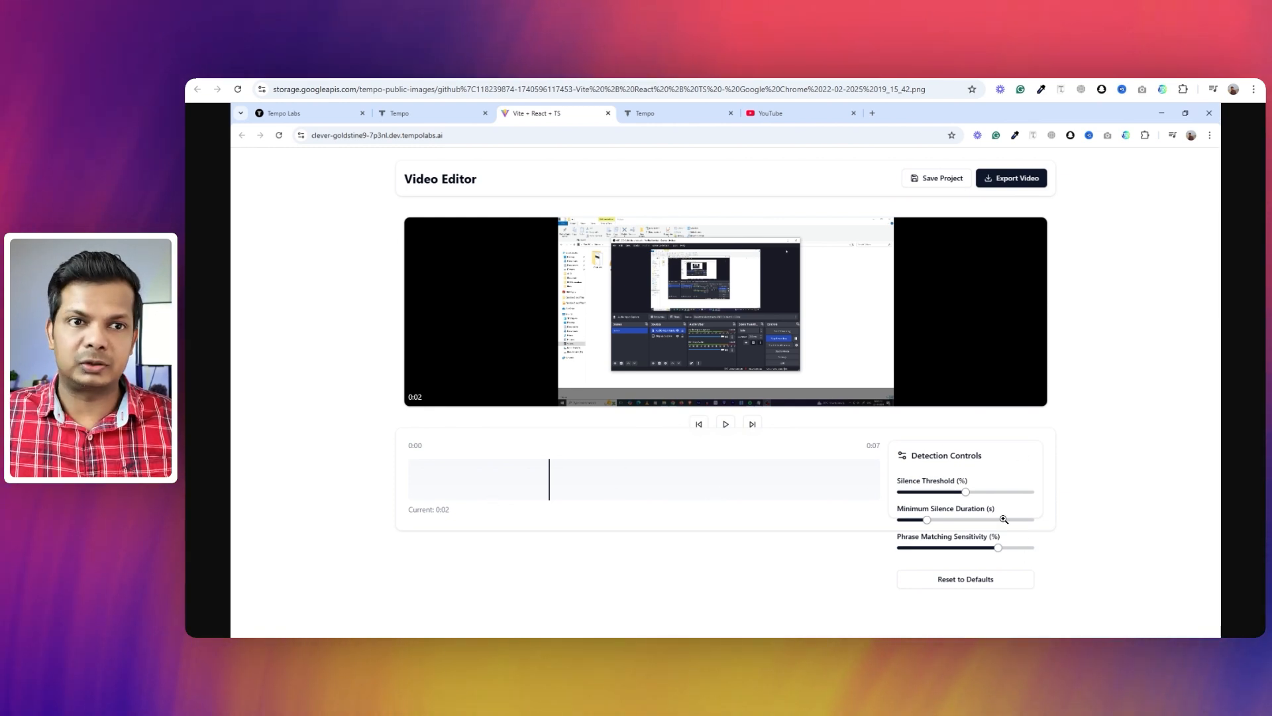
mouse_move(568, 495)
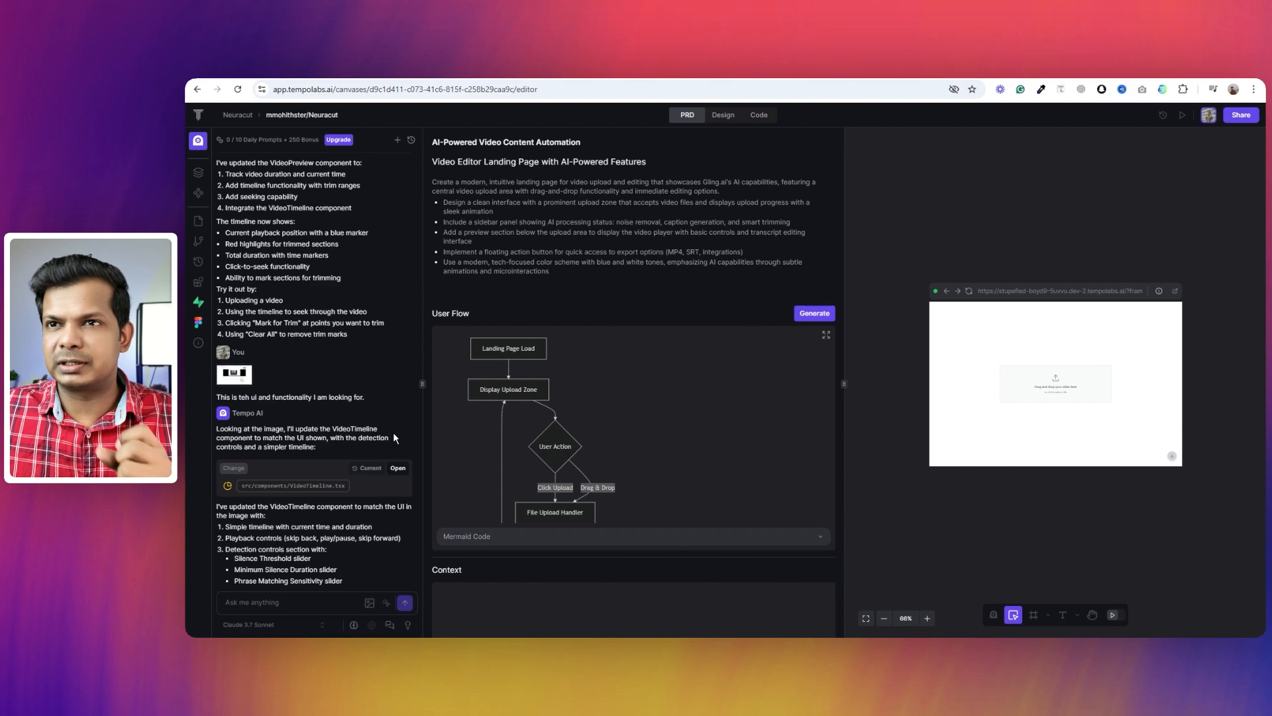
scroll(down, 3)
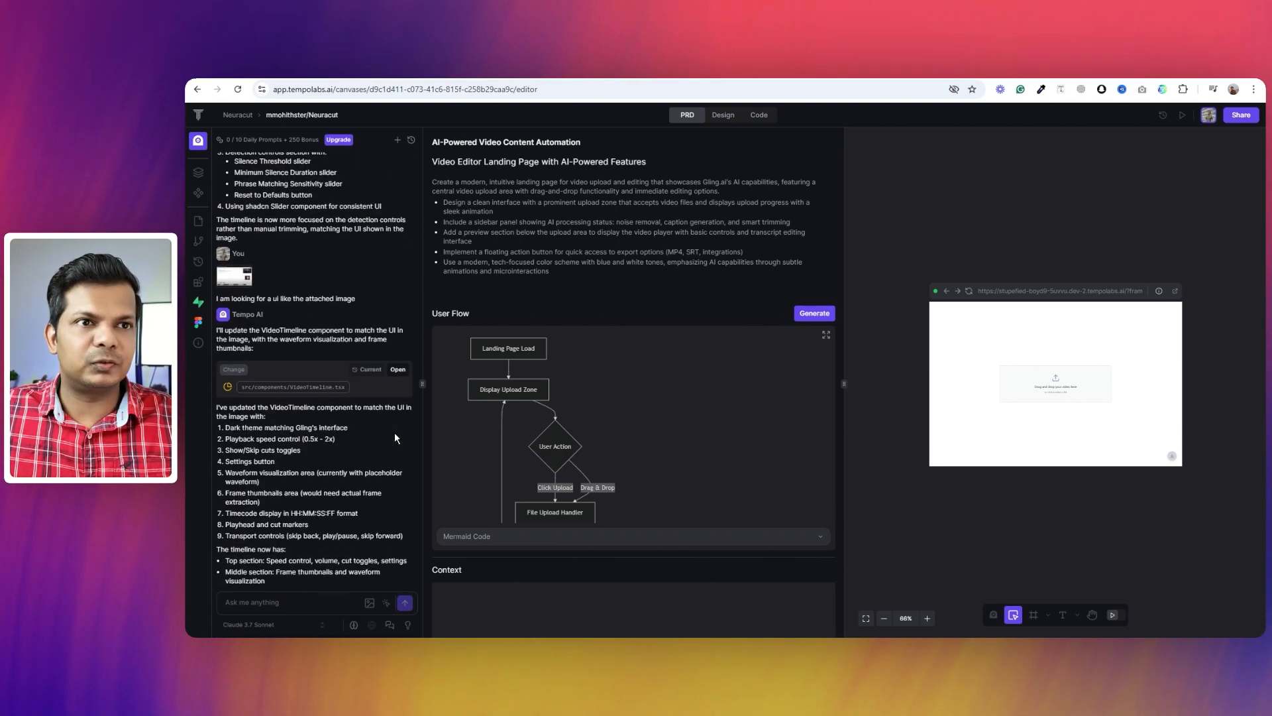
scroll(down, 3)
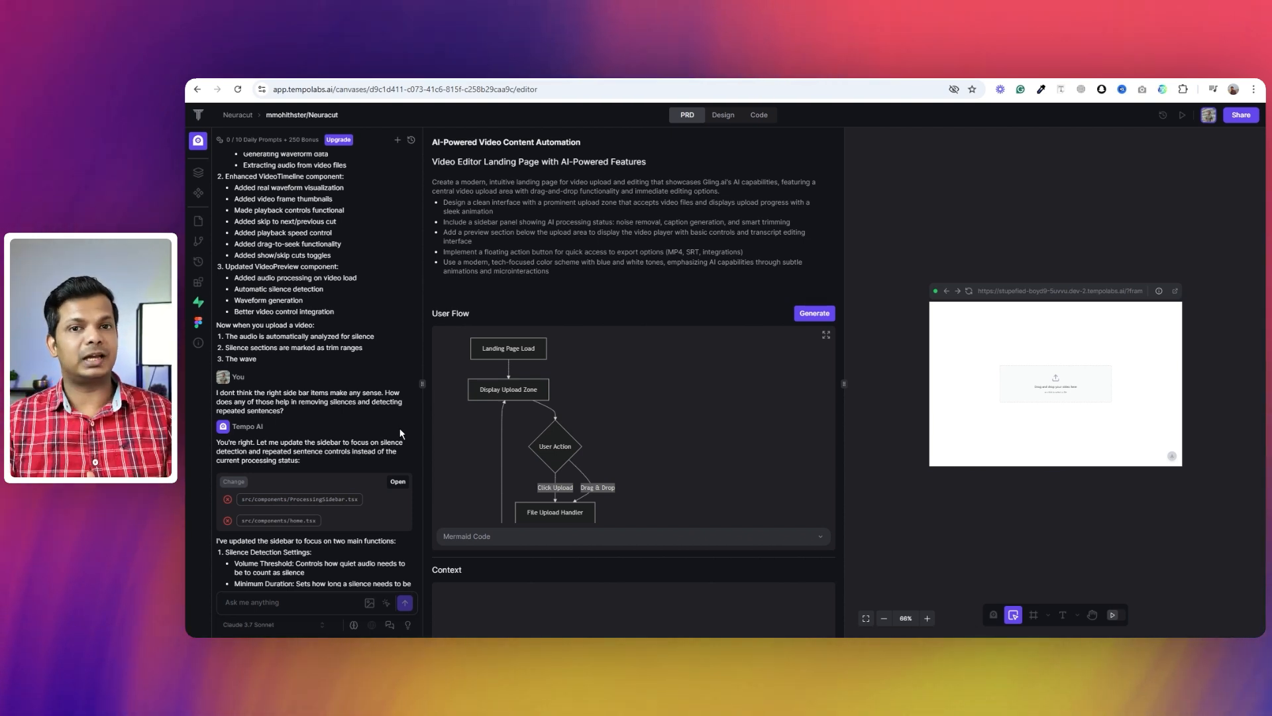
mouse_move(420, 429)
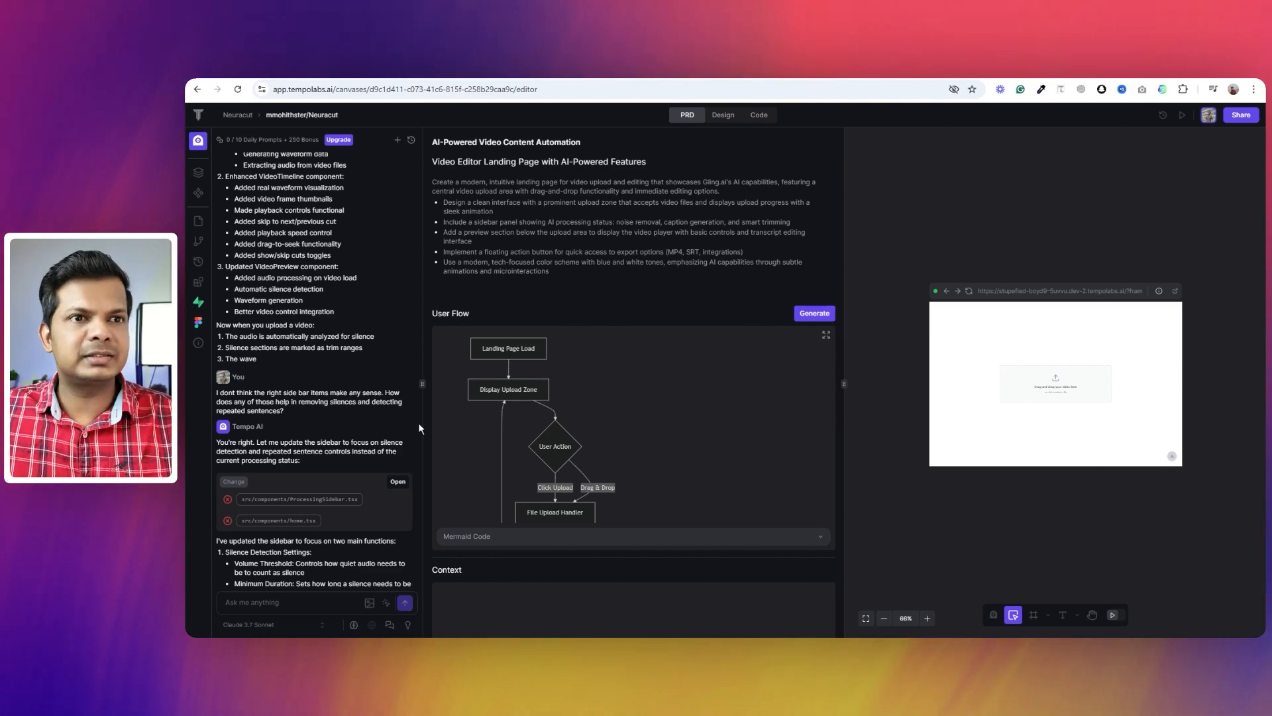
scroll(down, 3)
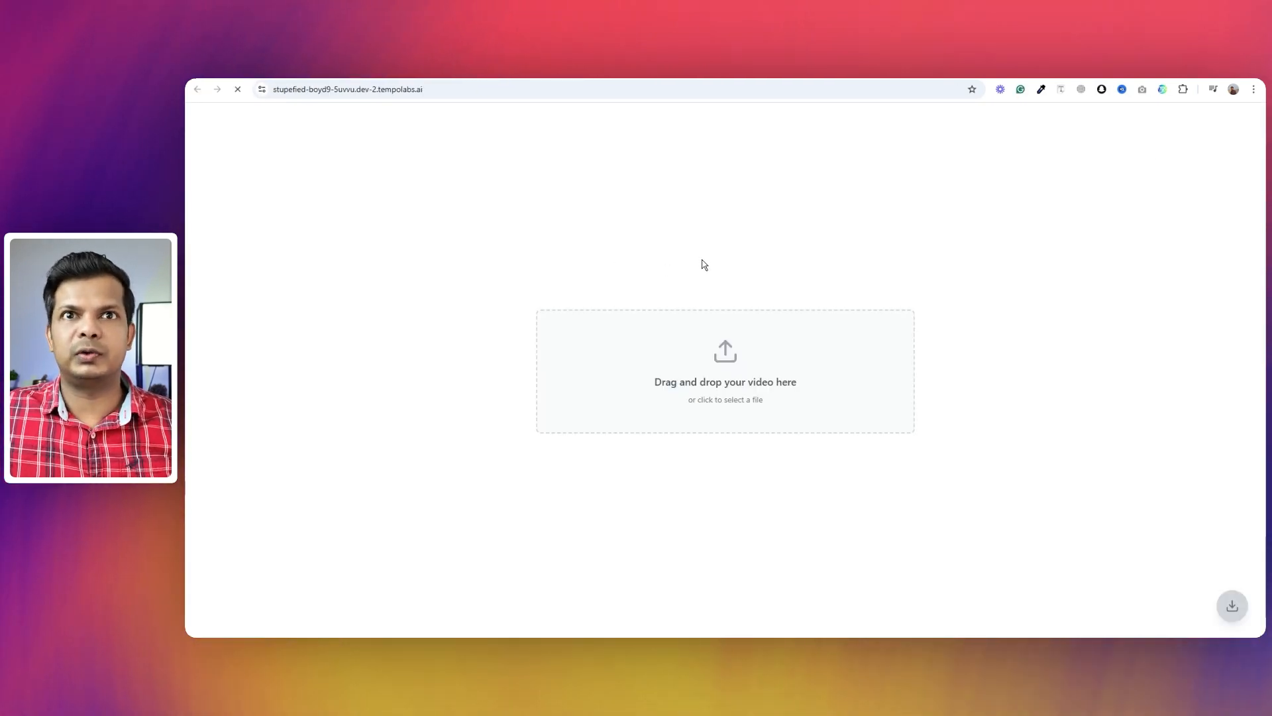
Step: Upload a video to the Tempo Labs preview and select one of its 30 silence cuts
click(724, 372)
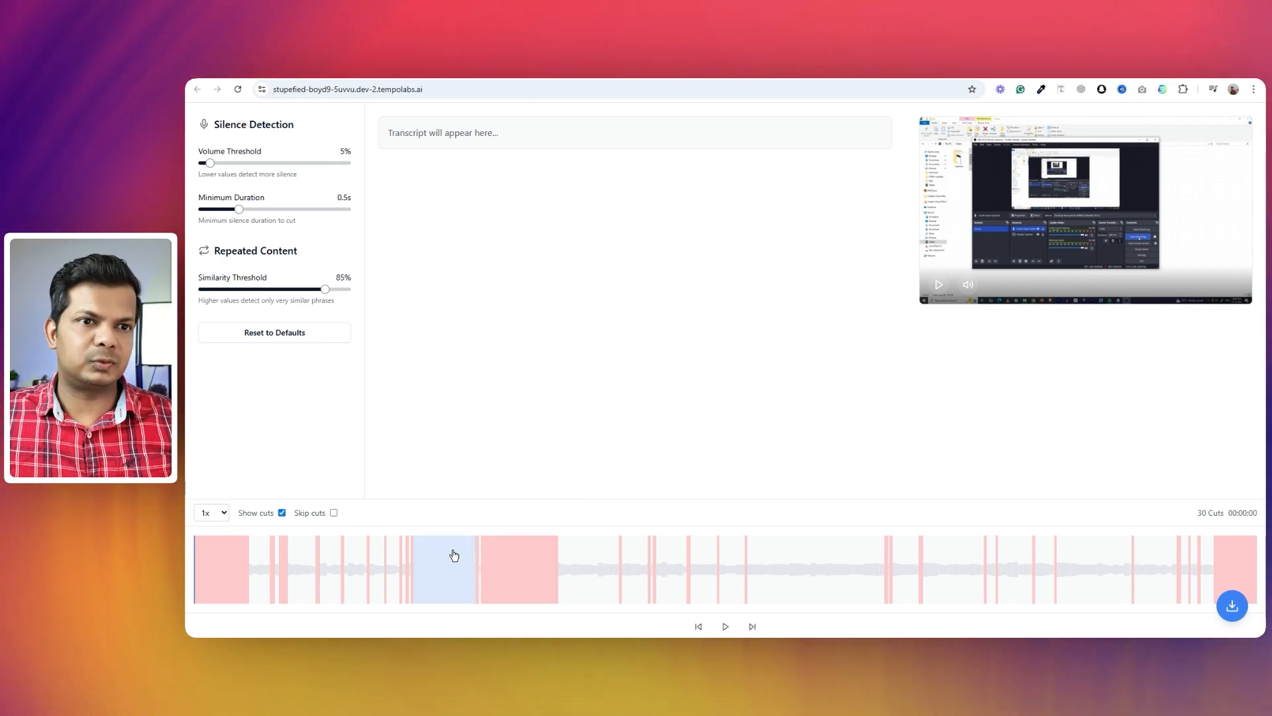
mouse_move(469, 569)
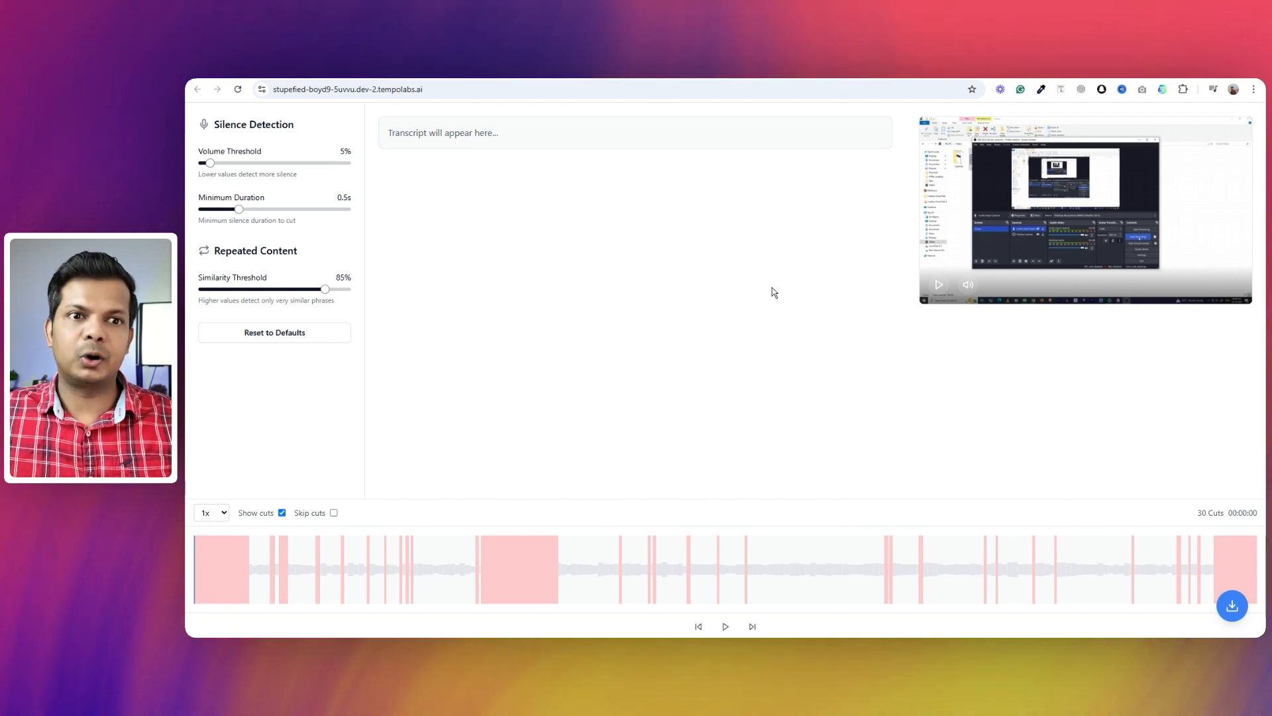
click(221, 569)
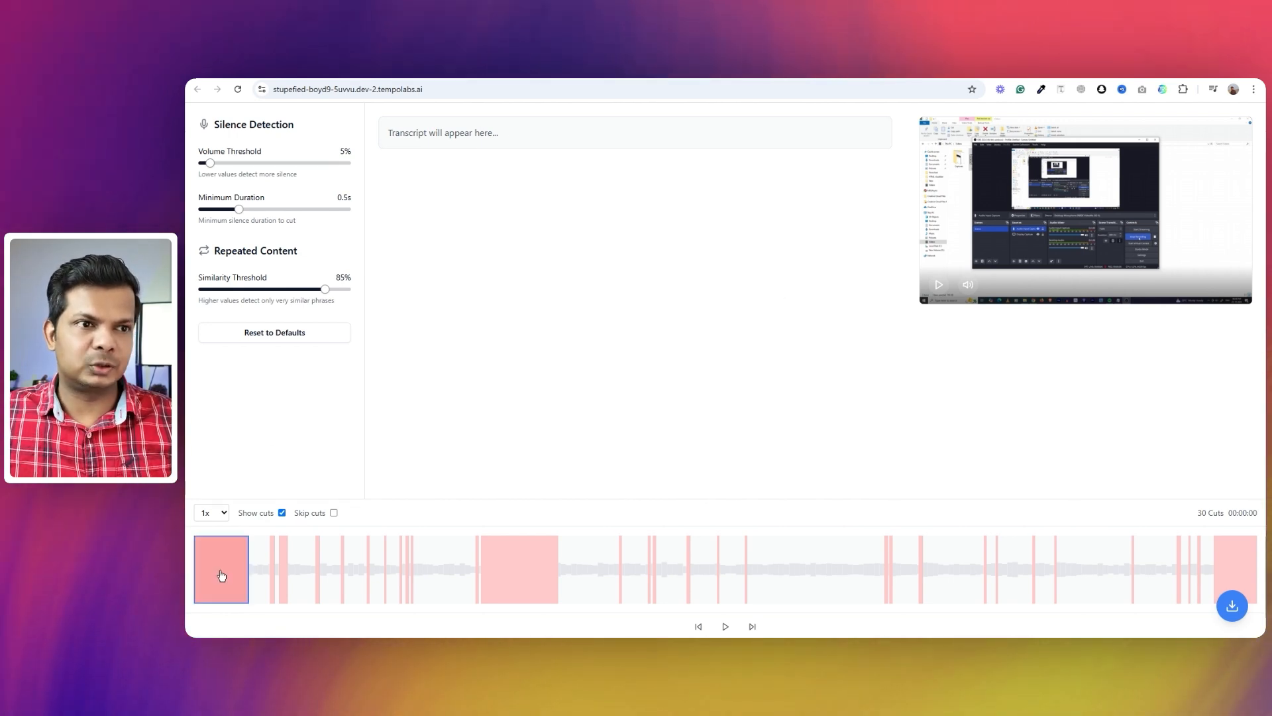
click(517, 567)
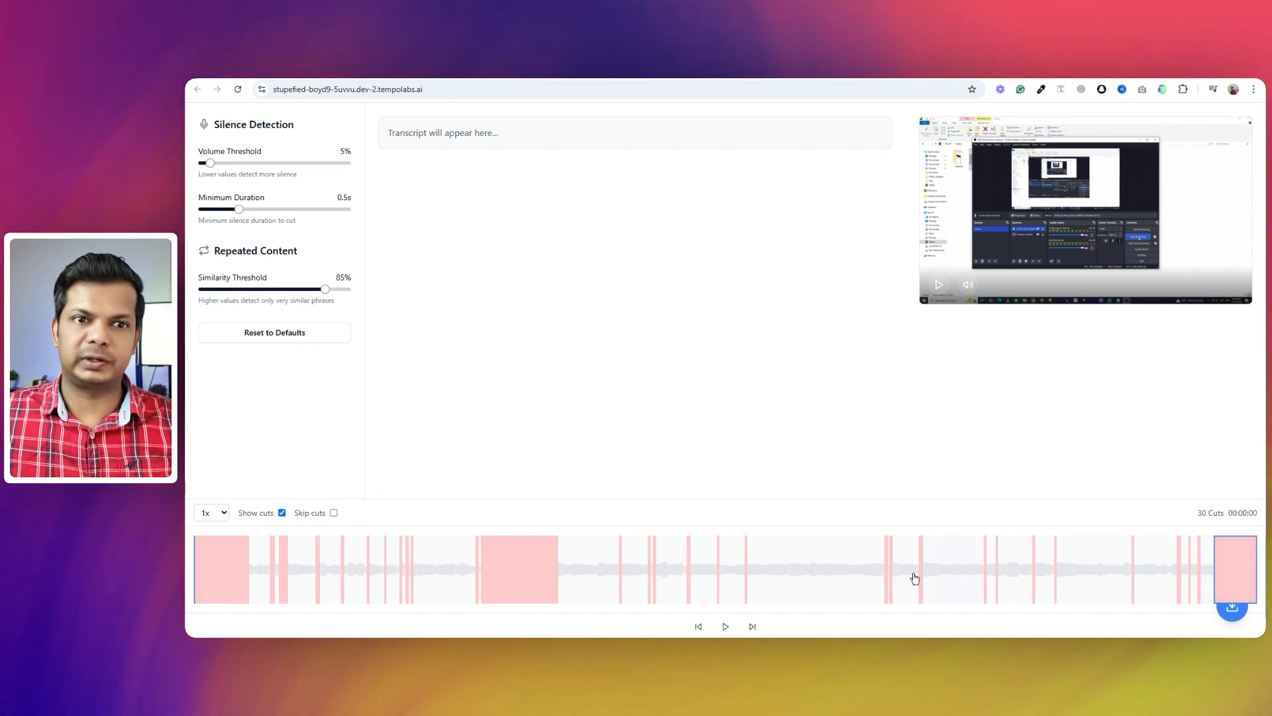
mouse_move(701, 332)
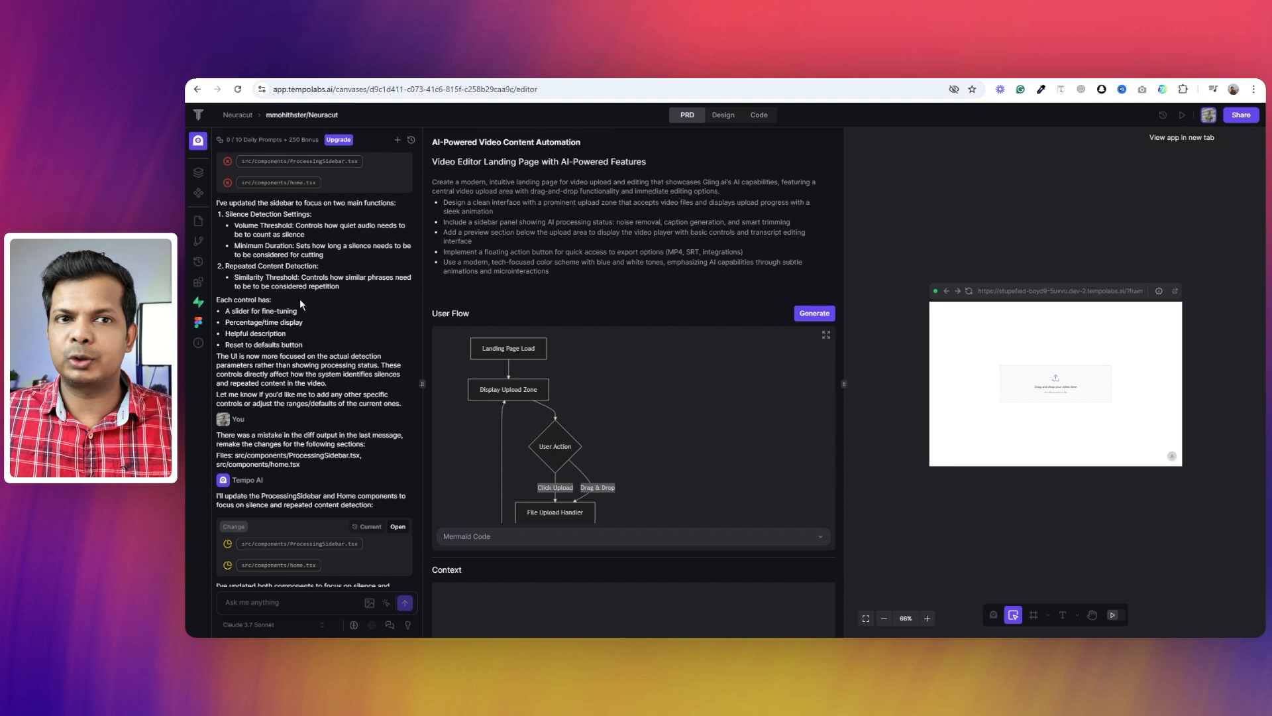
Step: Open the Neuracut project's Code view showing README.md and the terminal
click(756, 114)
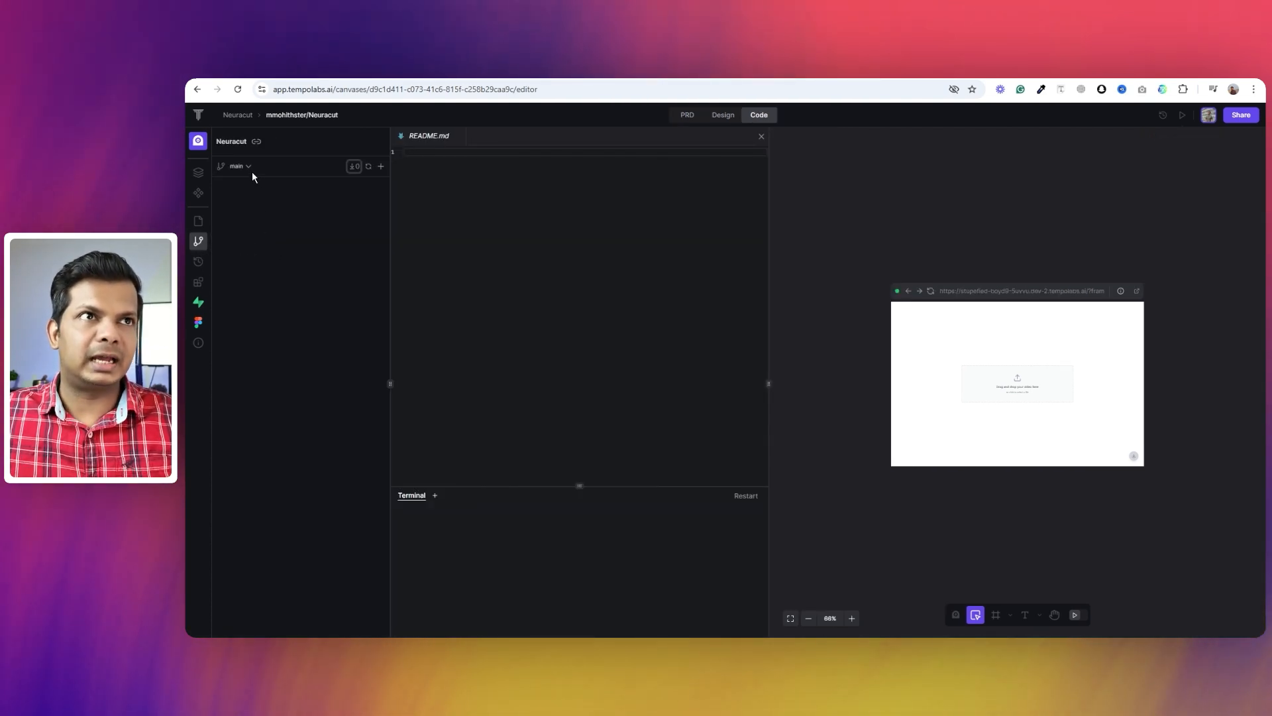
mouse_move(290, 199)
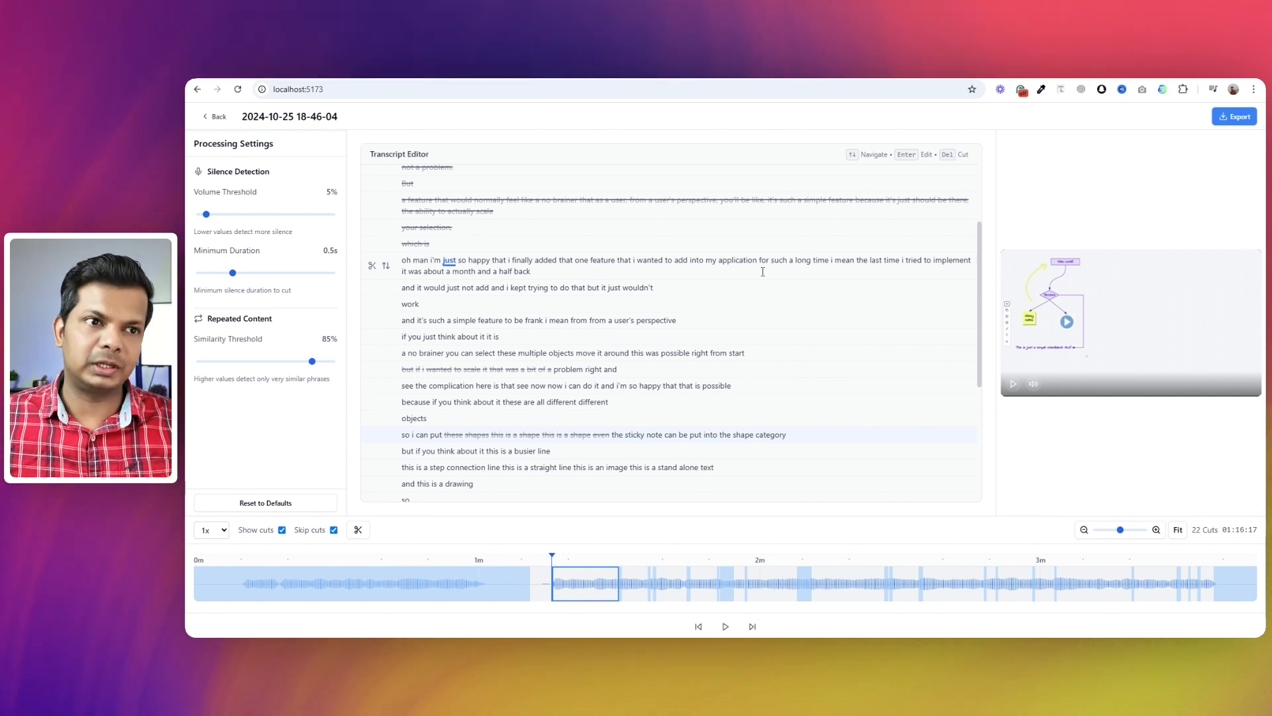
mouse_move(358, 530)
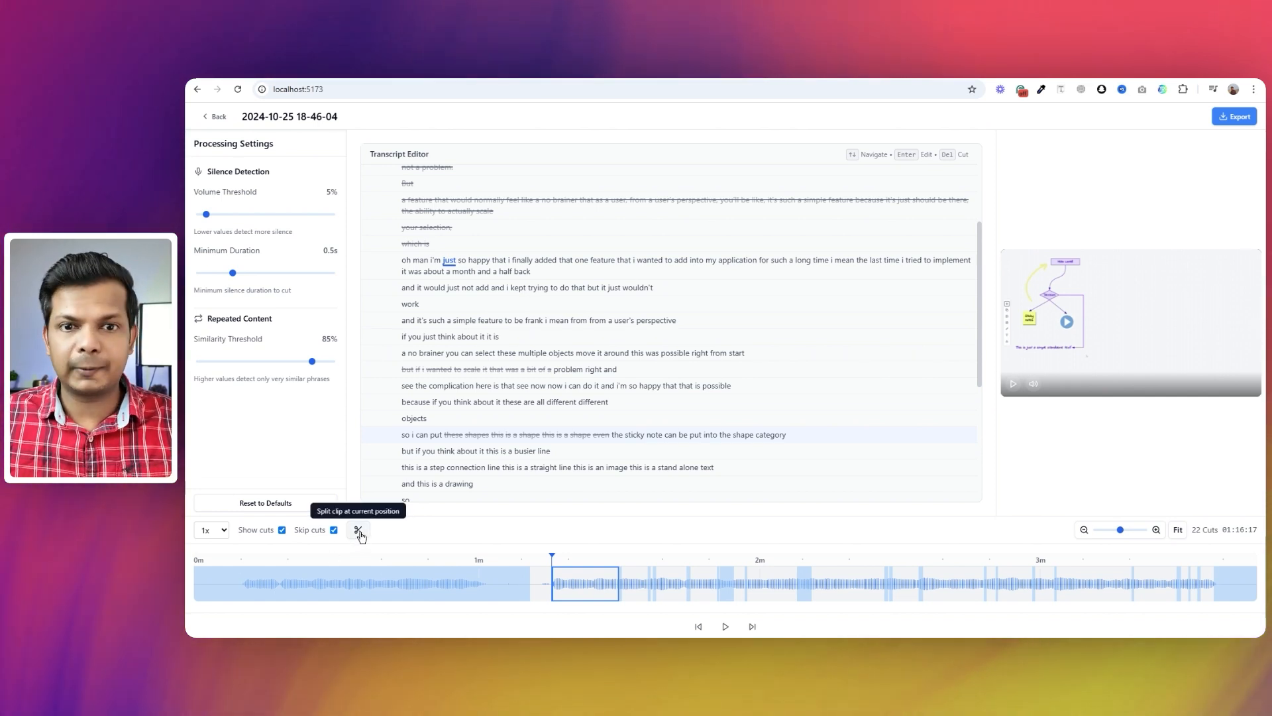
Step: Split the timeline clip at the 1:16 playhead with the scissors button
click(357, 529)
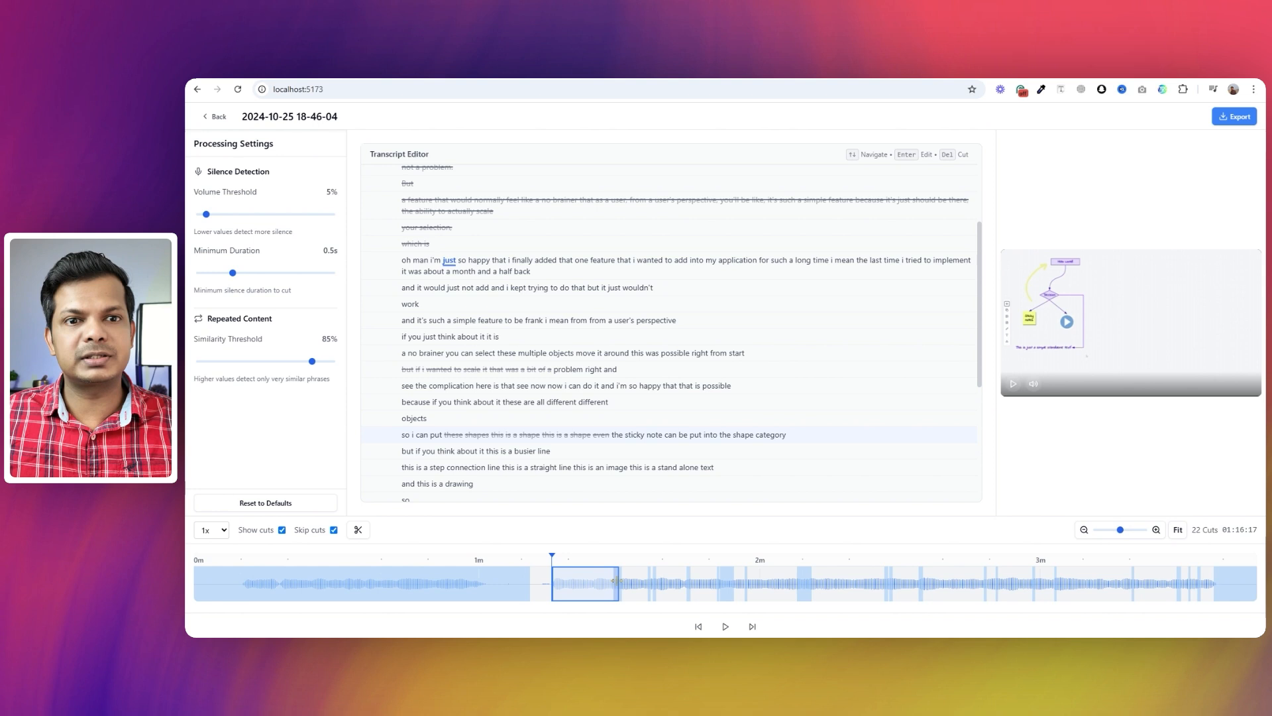